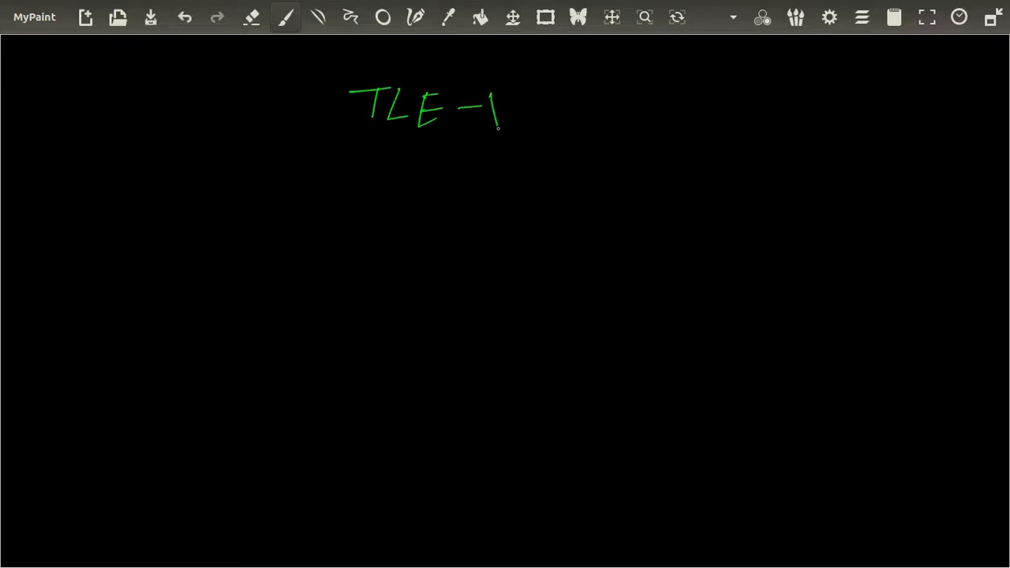
# Handwrite the title TLE-VISUALISATION on the canvas and underline it
pyautogui.moveTo(490, 91); pyautogui.dragTo(513, 122)
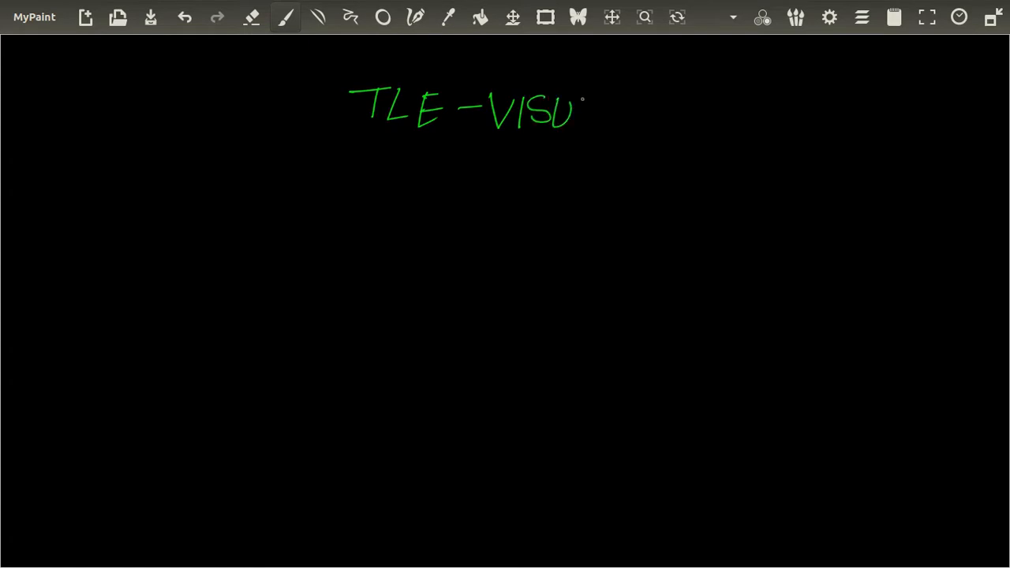
pyautogui.moveTo(587, 106); pyautogui.dragTo(643, 110)
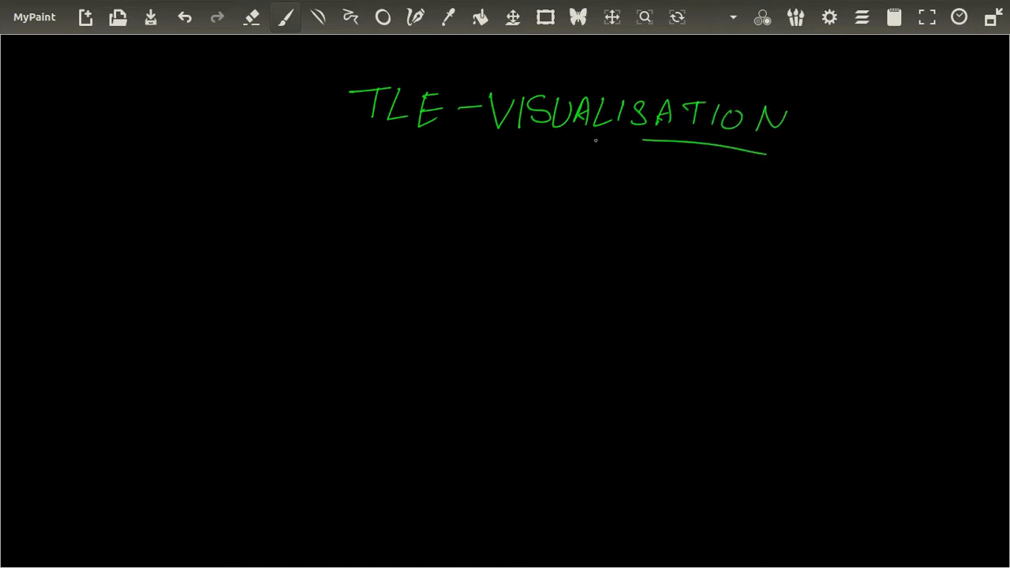
pyautogui.moveTo(363, 135); pyautogui.dragTo(465, 136)
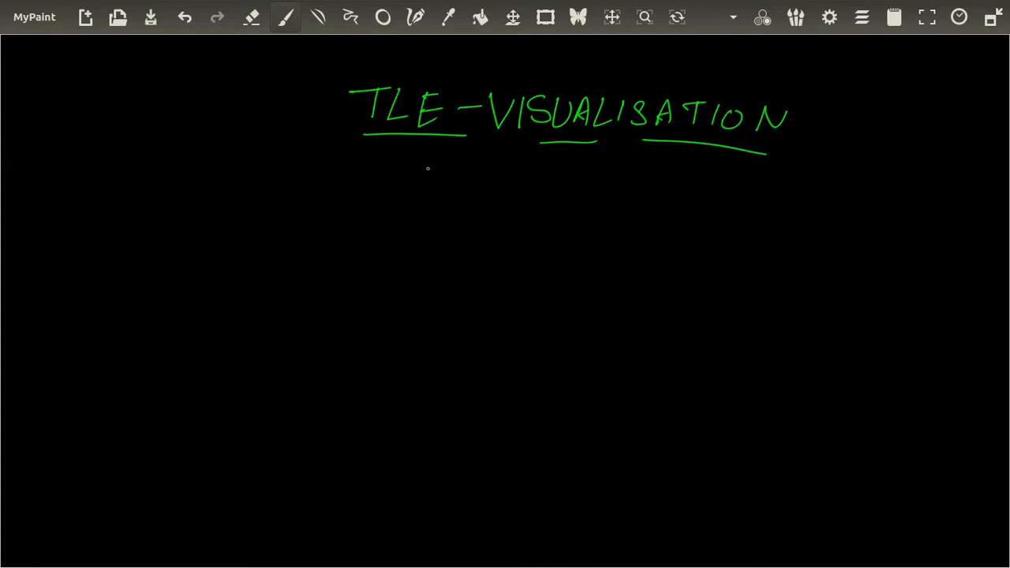
pyautogui.moveTo(403, 182); pyautogui.dragTo(438, 169)
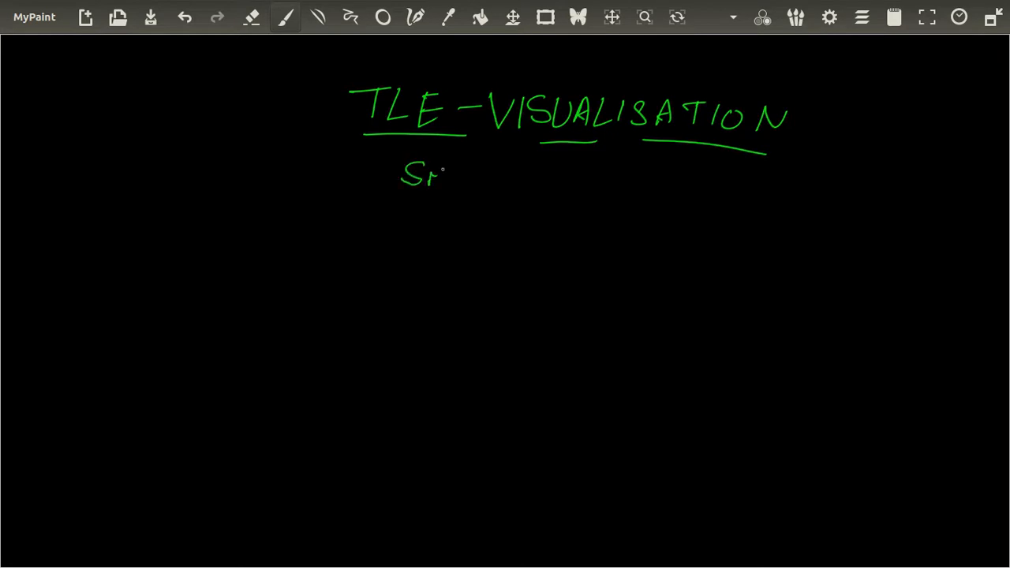
# Write the 'Small project' note beneath the title
pyautogui.moveTo(442, 181); pyautogui.dragTo(552, 173)
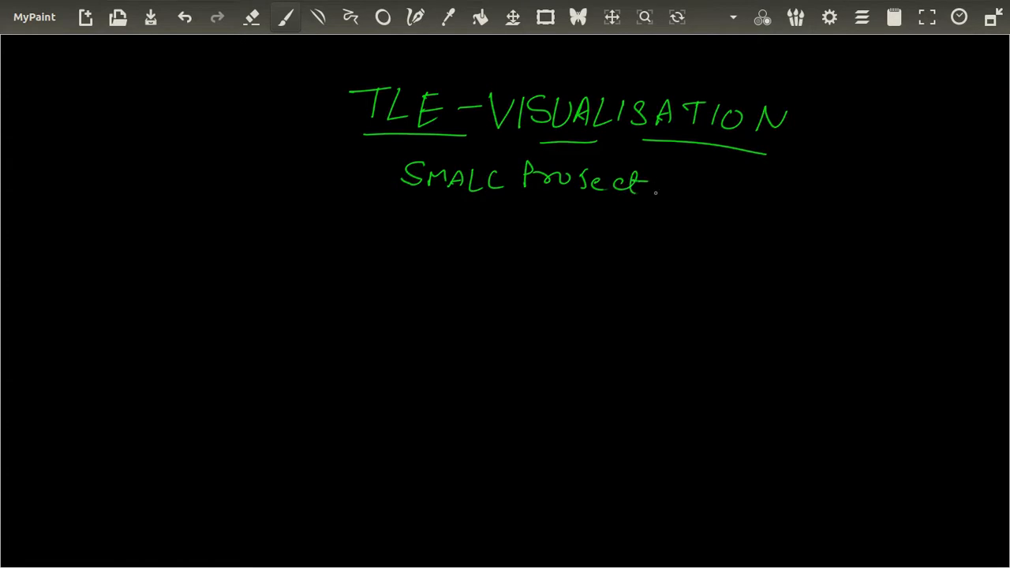
pyautogui.moveTo(406, 196); pyautogui.dragTo(647, 197)
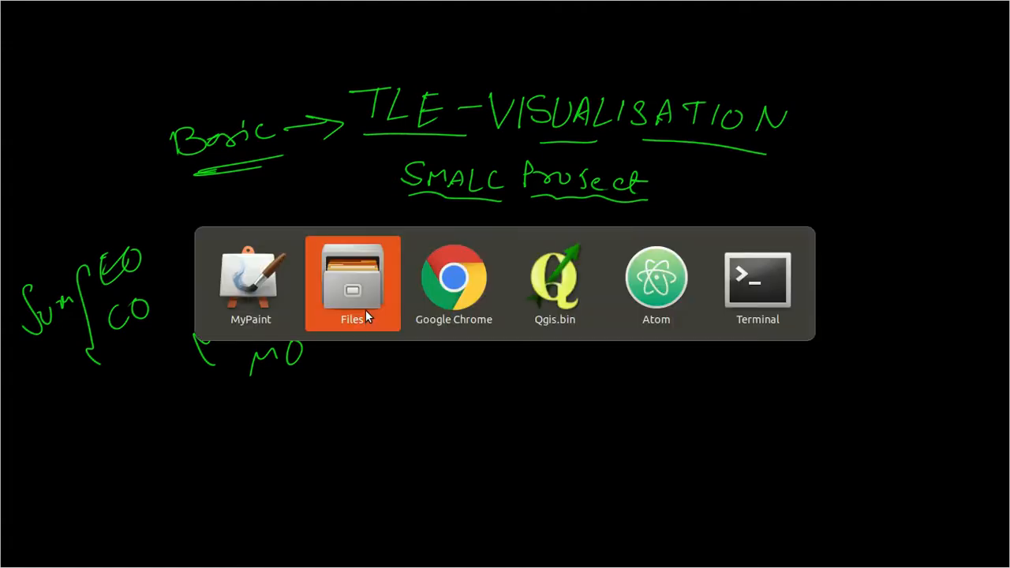
# Switch to Chrome showing the N2YO HYSIS tracking page
pyautogui.click(453, 280)
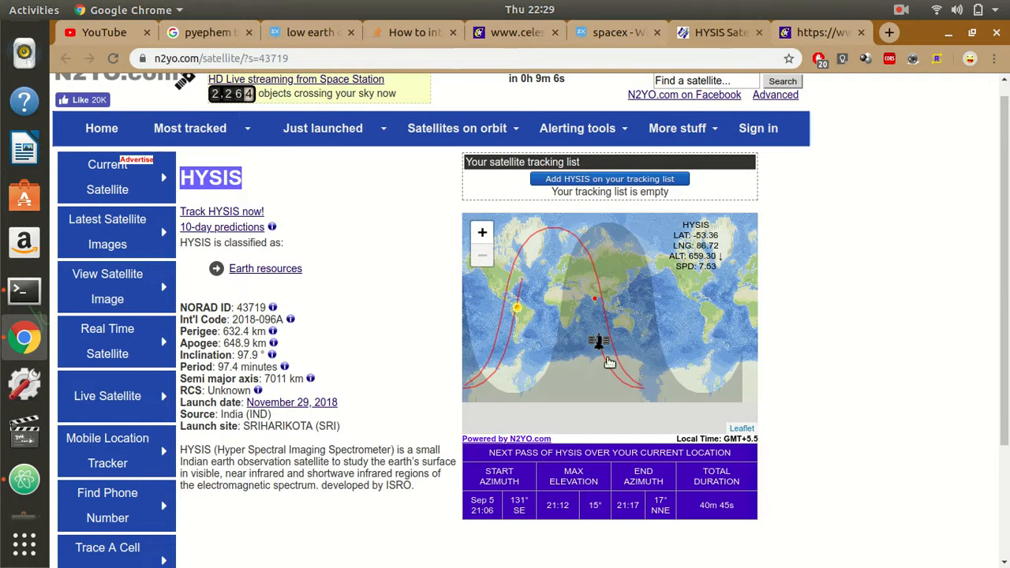
pyautogui.moveTo(601, 332)
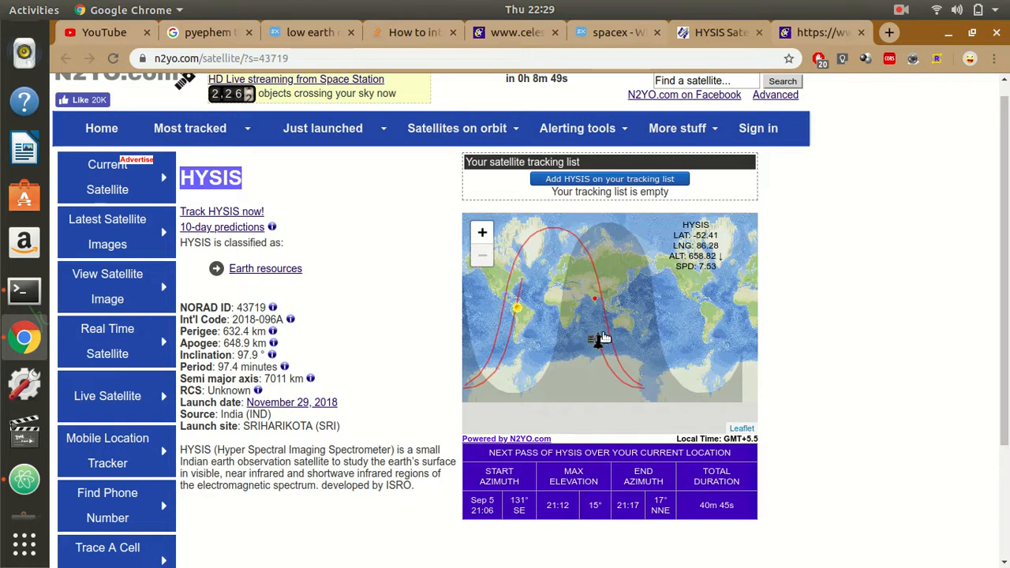
pyautogui.moveTo(600, 373)
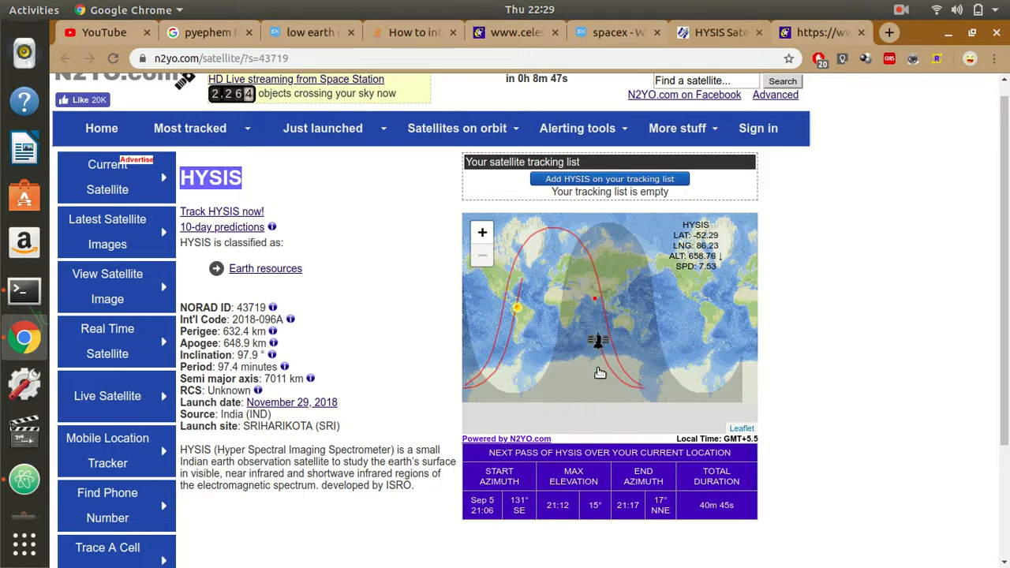
pyautogui.moveTo(584, 321)
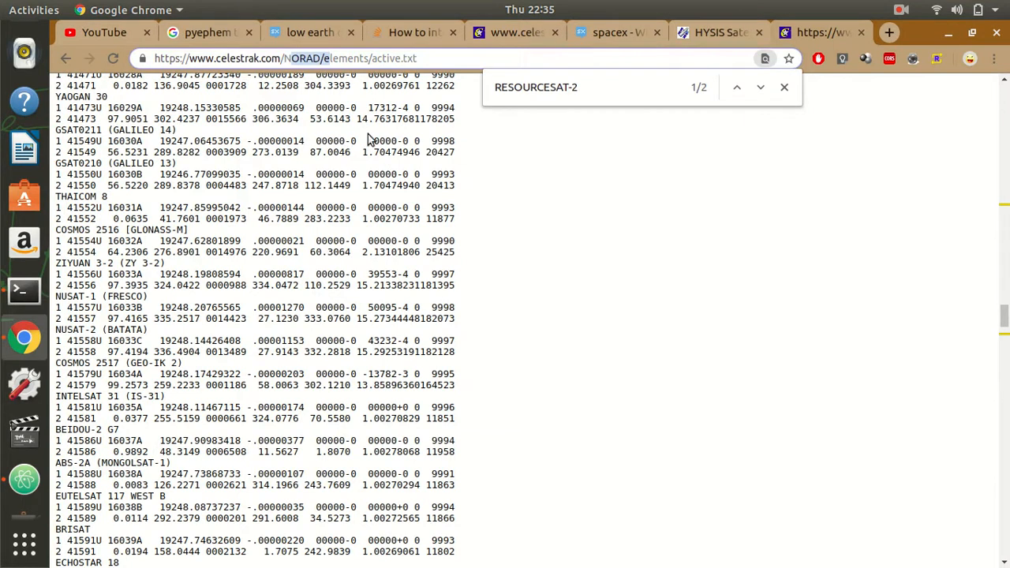
pyautogui.moveTo(643, 232)
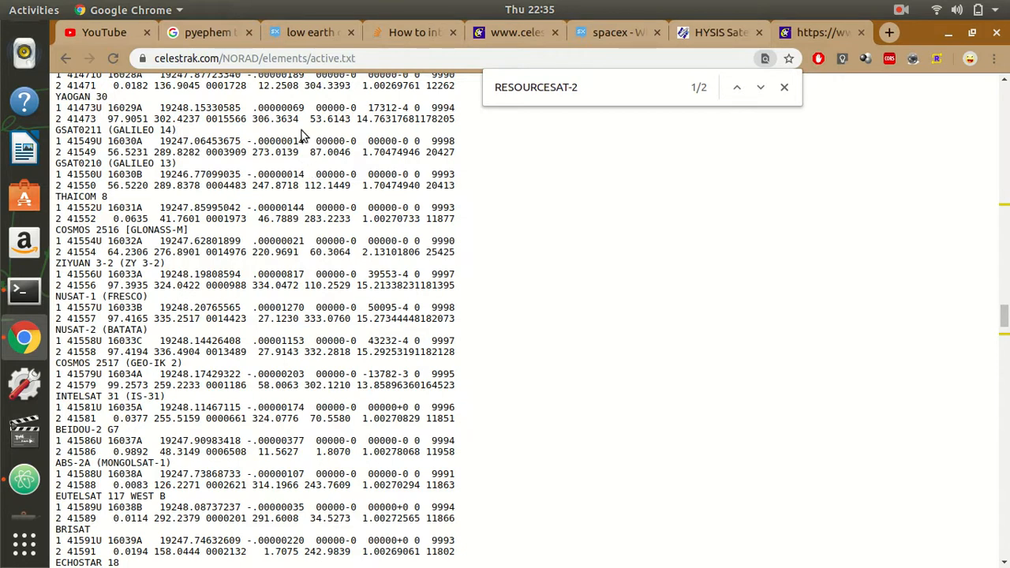
pyautogui.moveTo(393, 58)
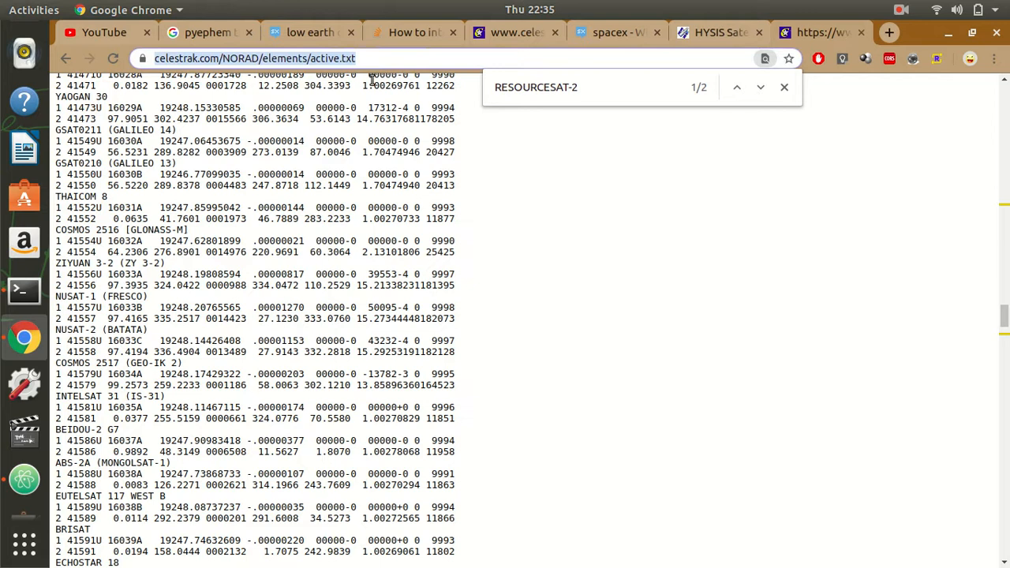
pyautogui.moveTo(198, 166)
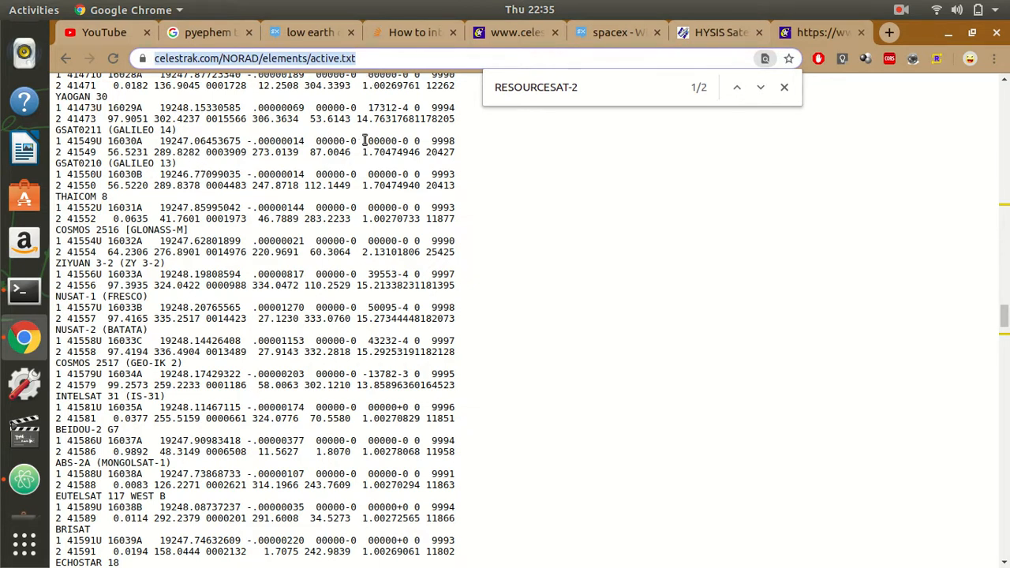
pyautogui.moveTo(460, 147)
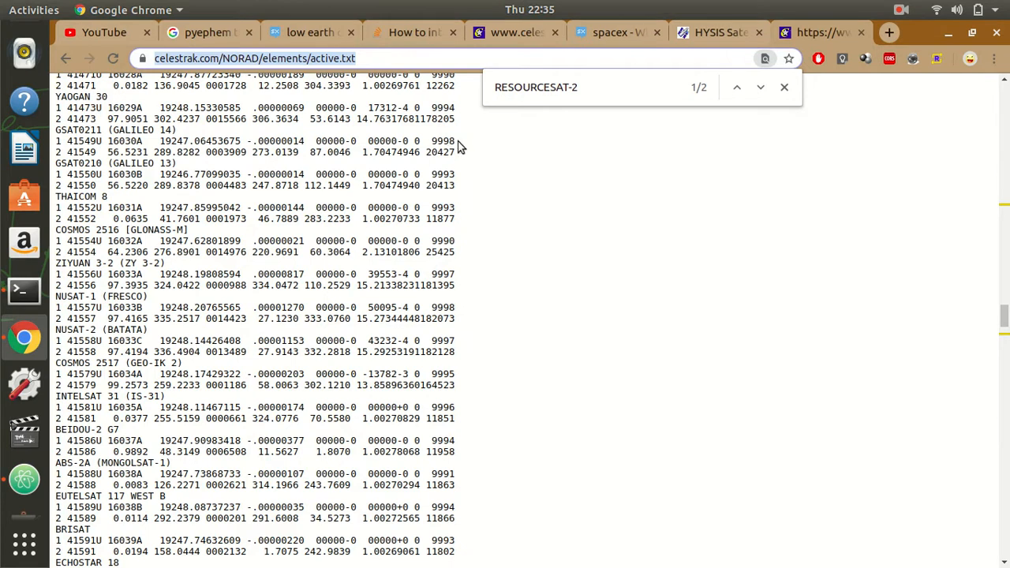
pyautogui.moveTo(525, 140)
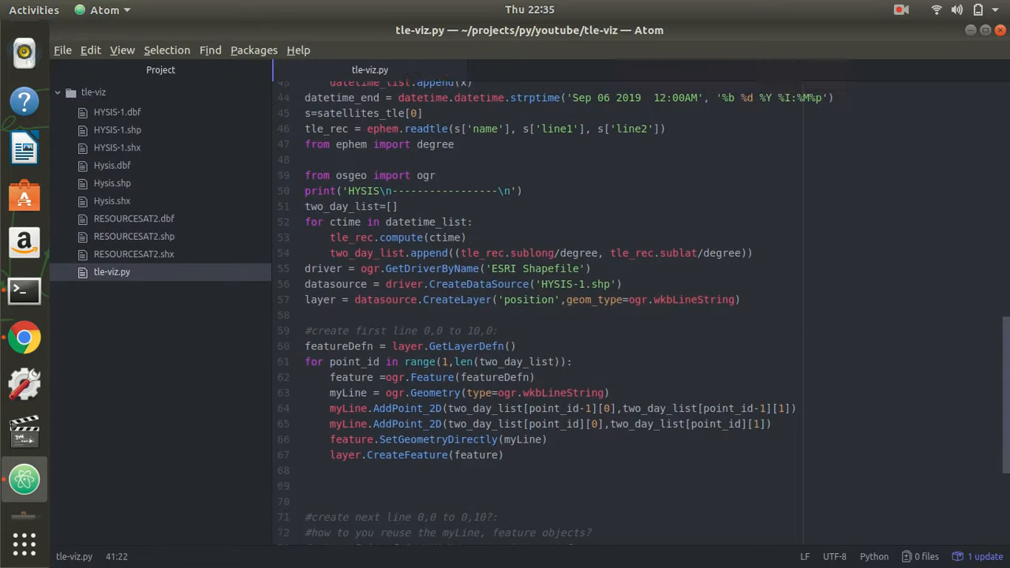
pyautogui.scroll(3)
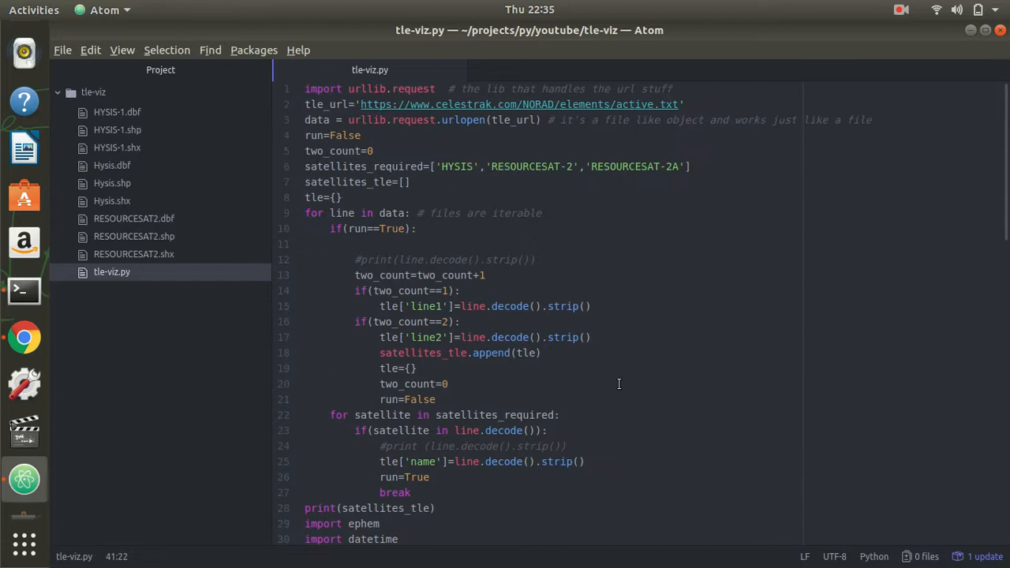
pyautogui.moveTo(658, 420)
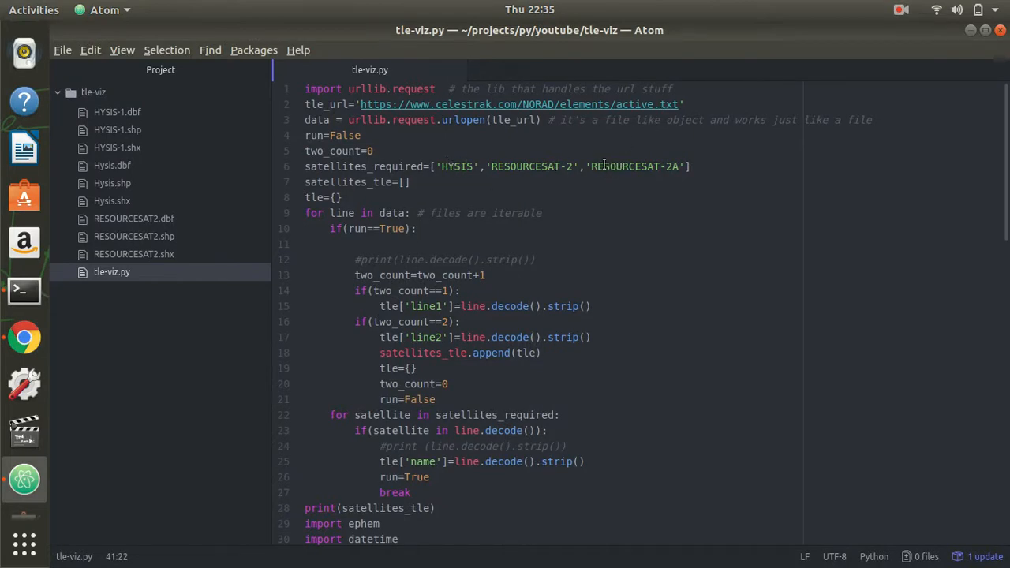
pyautogui.click(24, 338)
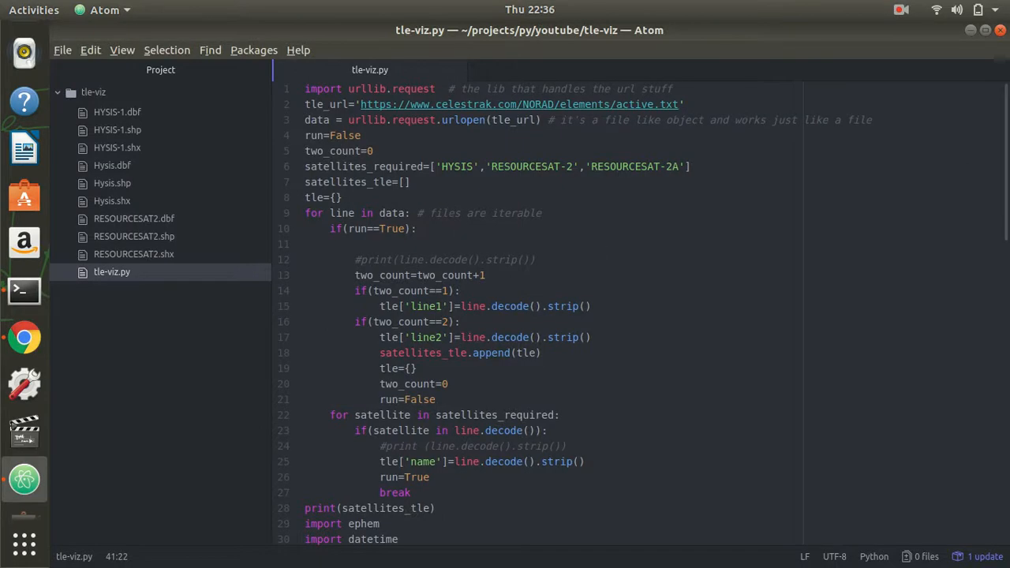
pyautogui.scroll(-3)
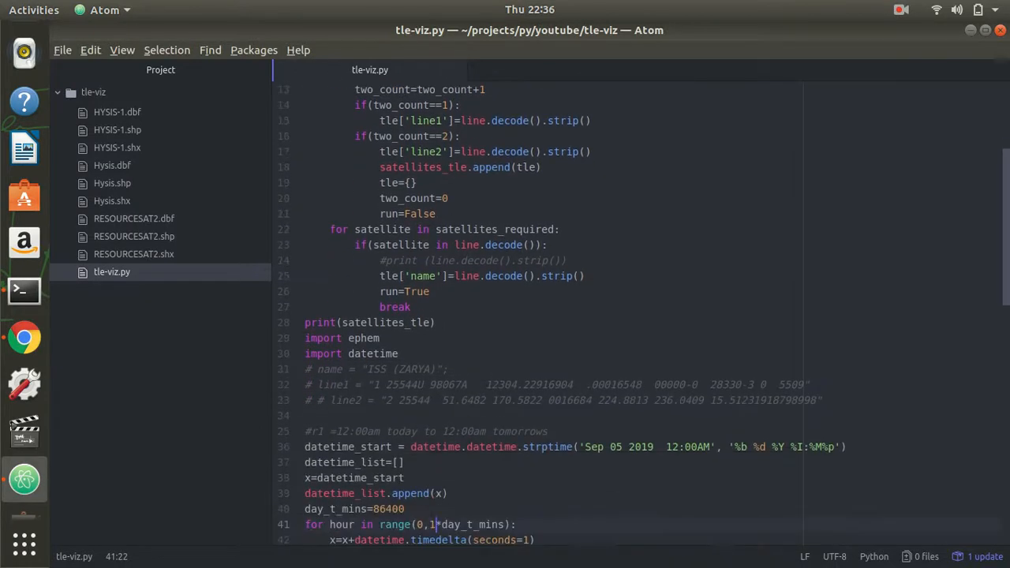
pyautogui.scroll(-3)
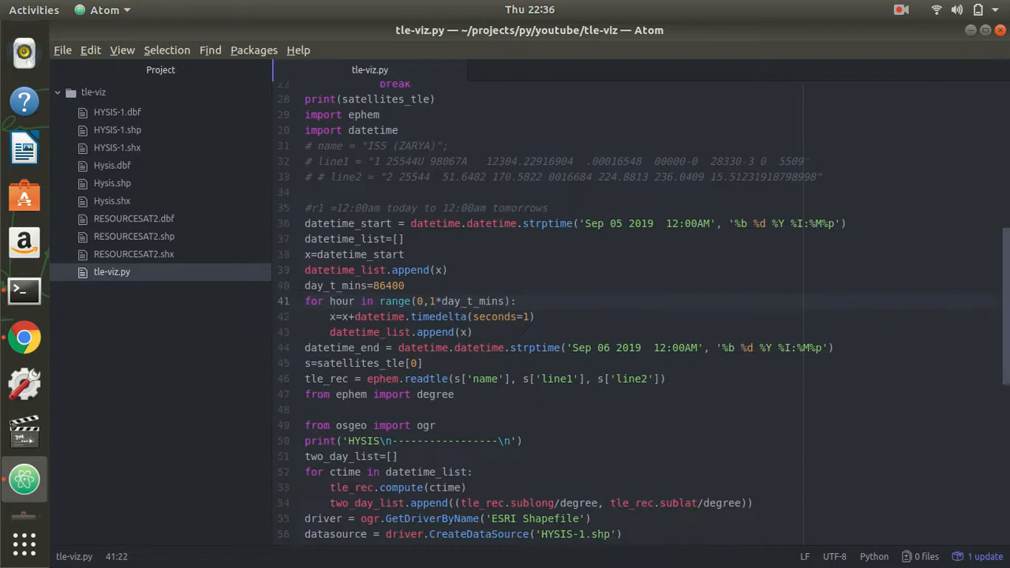
pyautogui.scroll(-3)
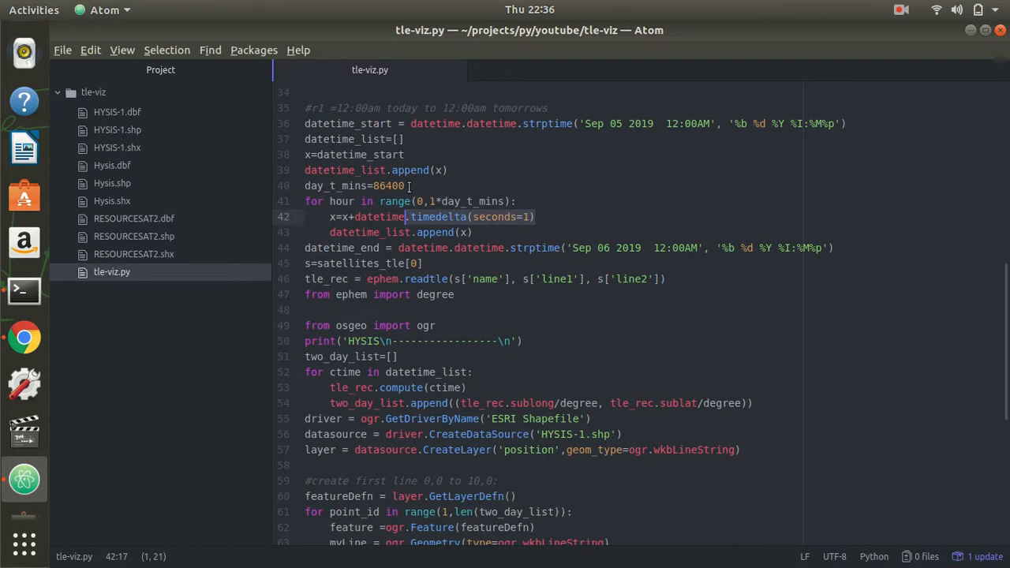
pyautogui.click(371, 185)
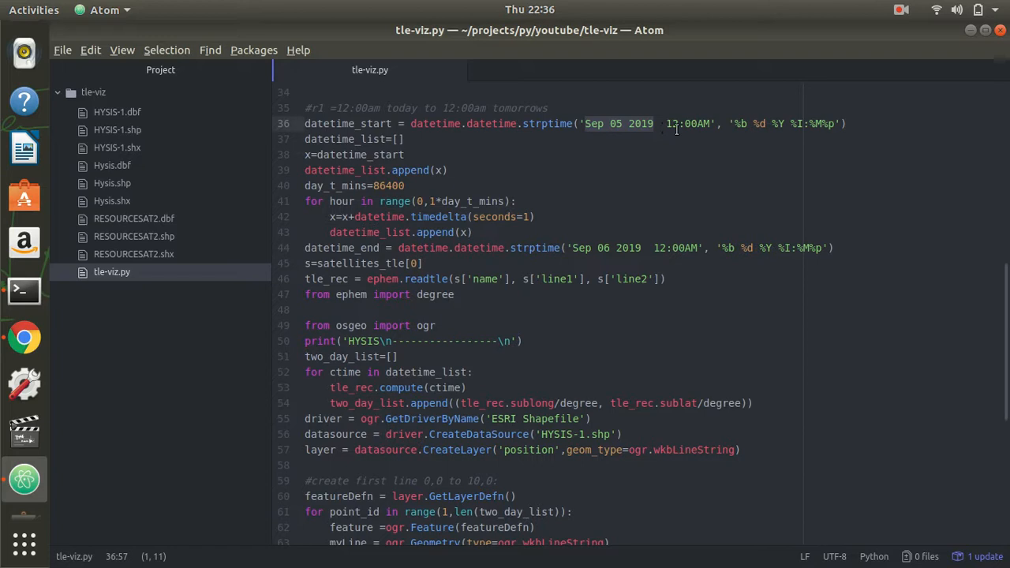
pyautogui.scroll(-3)
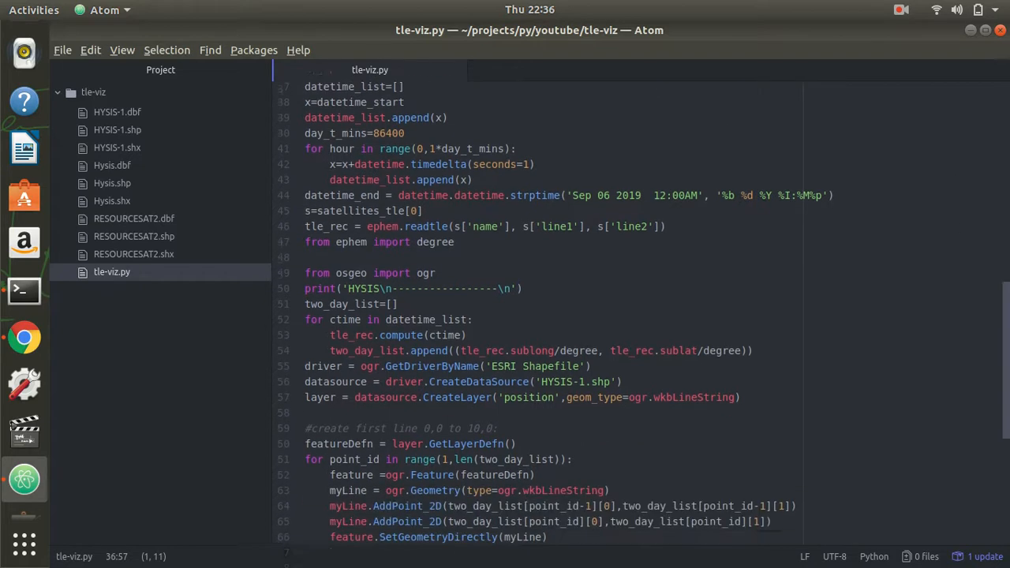
pyautogui.scroll(-3)
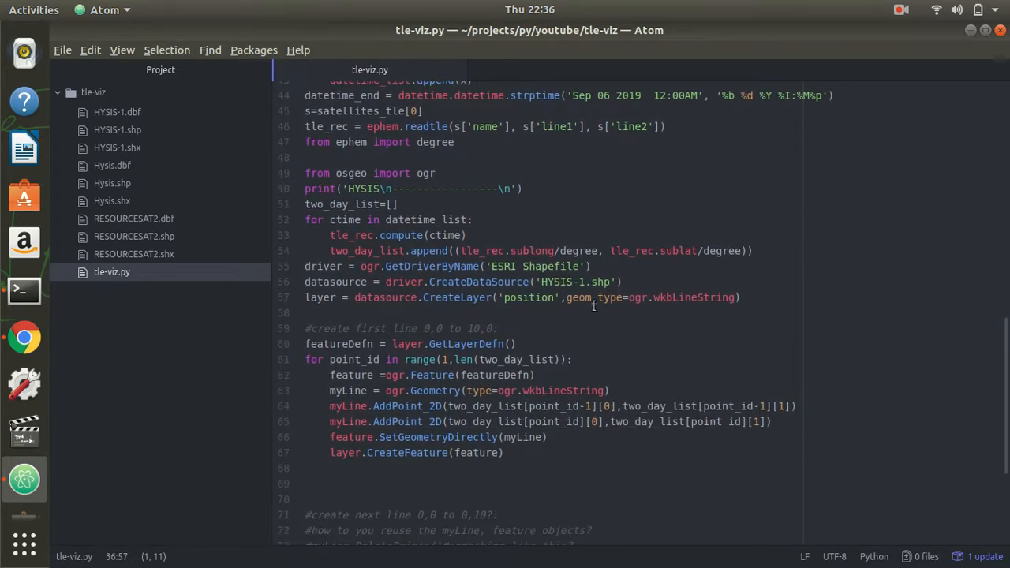
pyautogui.click(615, 281)
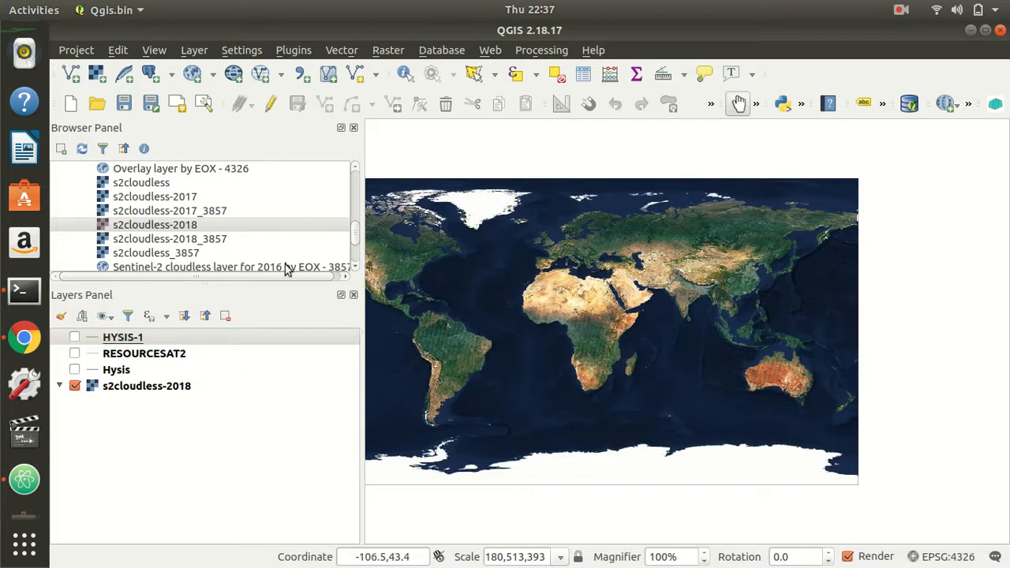
# Turn on the HYSIS-1 layer so its orbit tracks draw over the world imagery
pyautogui.click(74, 337)
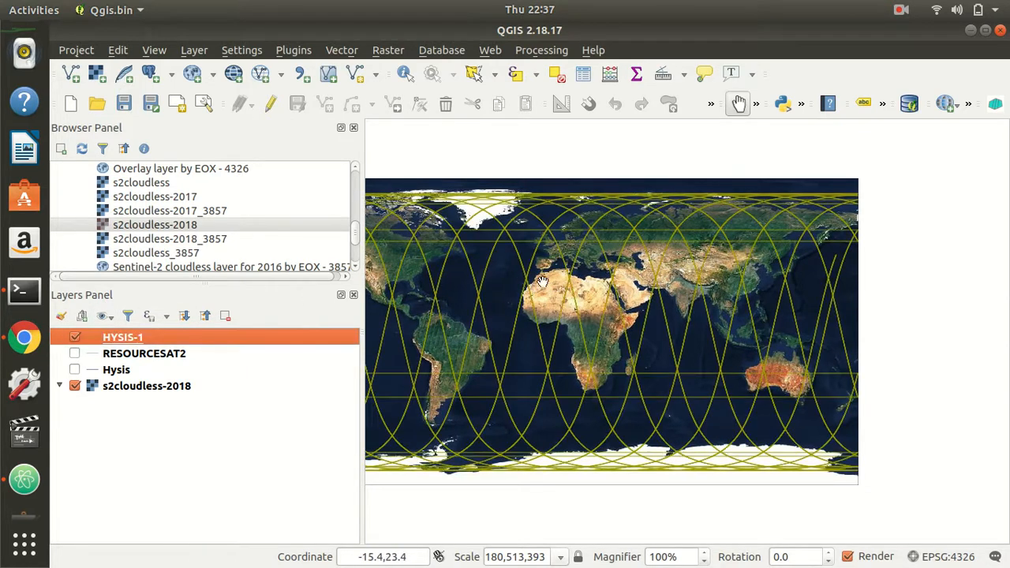
pyautogui.moveTo(618, 302)
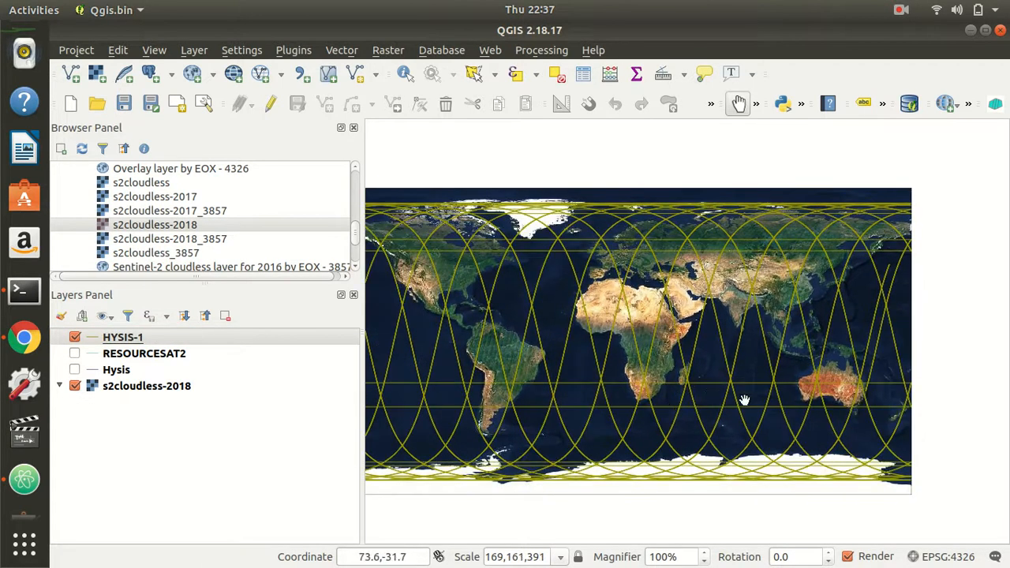
pyautogui.moveTo(900, 430)
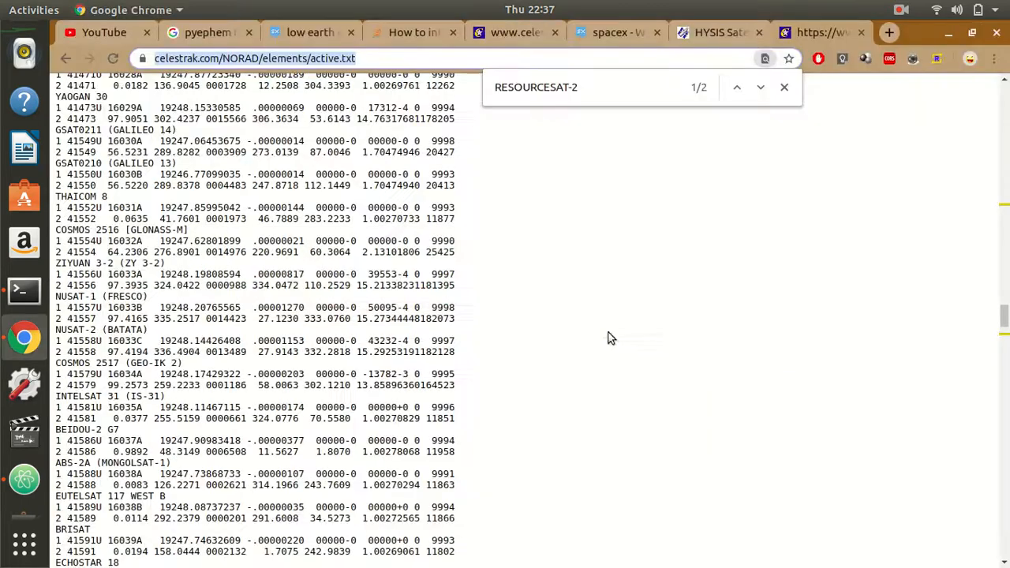
pyautogui.click(716, 32)
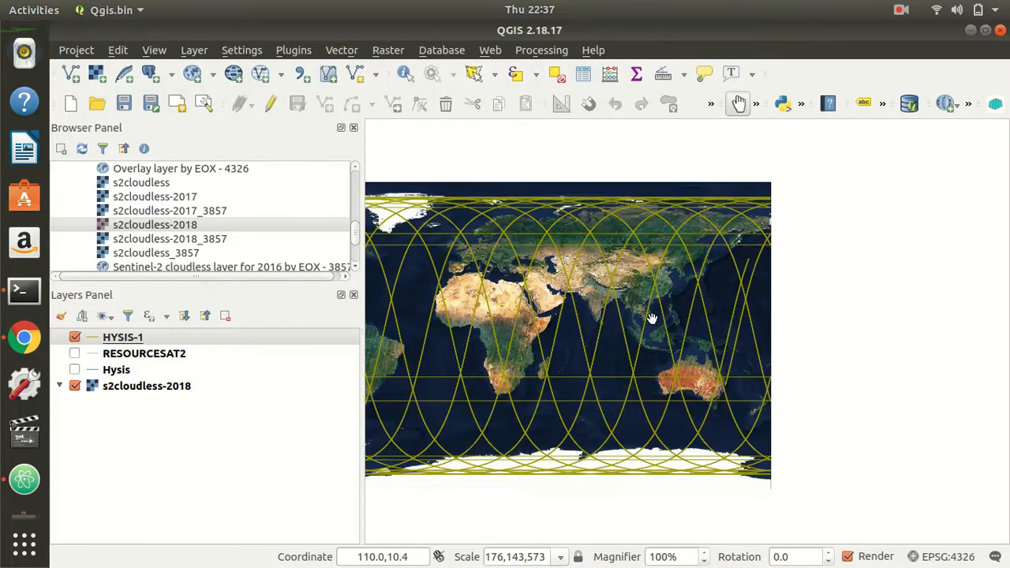
pyautogui.moveTo(599, 306)
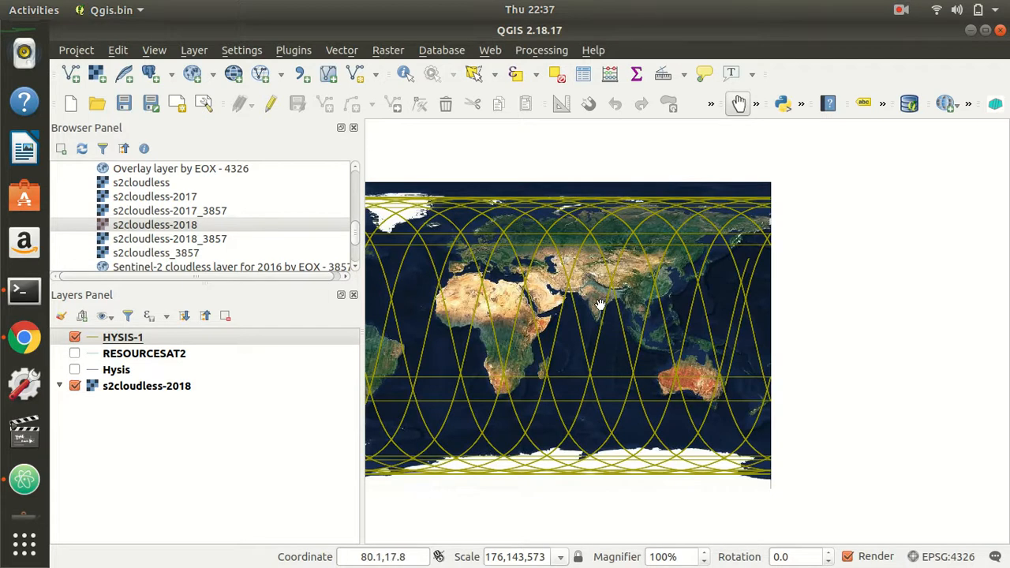
pyautogui.moveTo(572, 390)
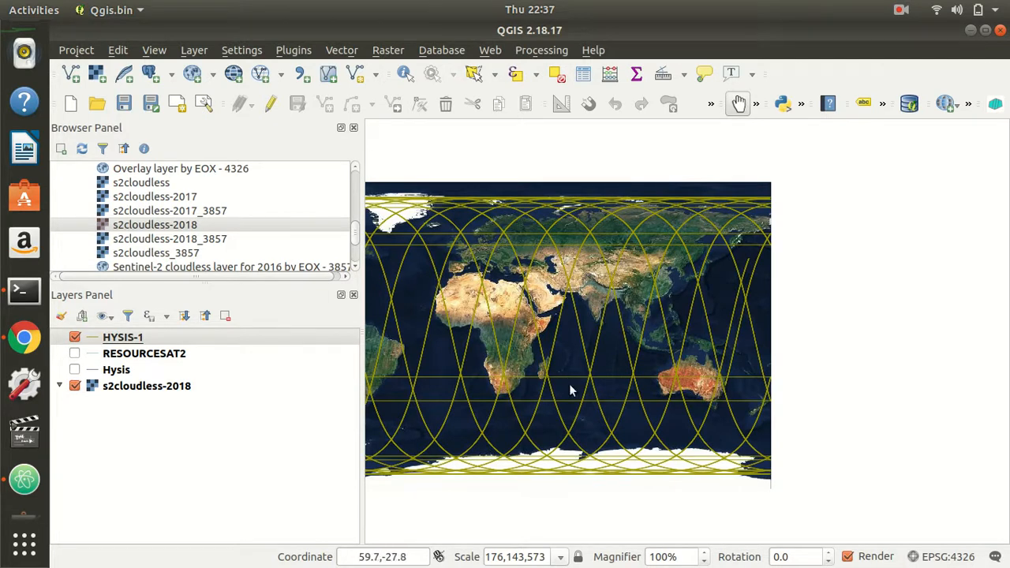
pyautogui.click(26, 338)
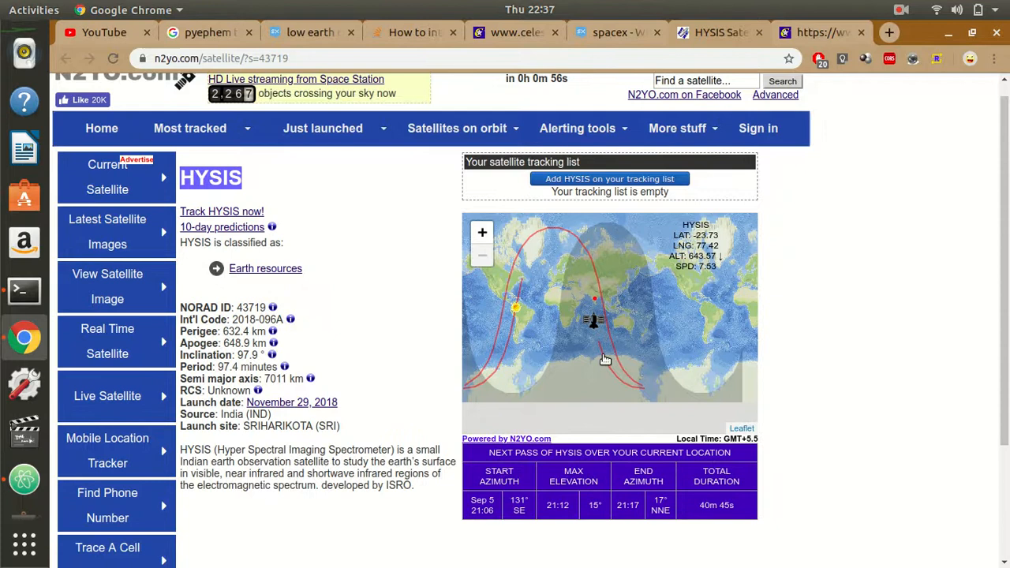
pyautogui.moveTo(594, 331)
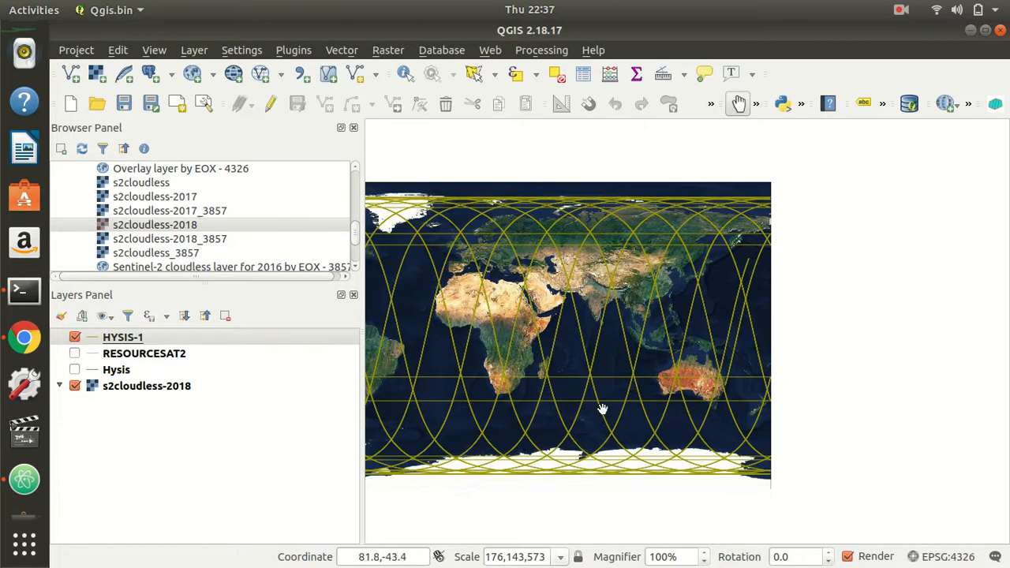
pyautogui.moveTo(614, 429)
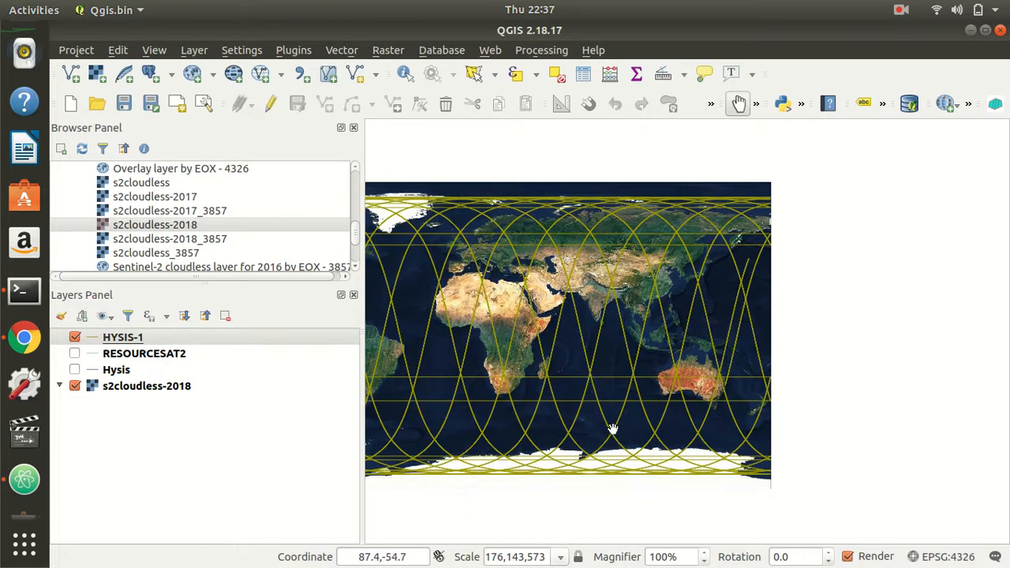
pyautogui.moveTo(577, 351)
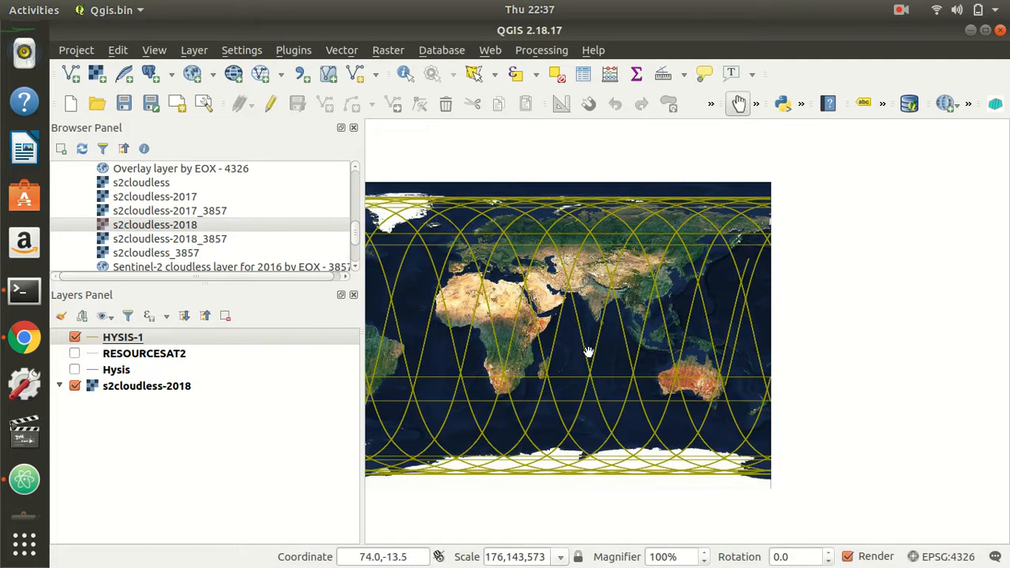
pyautogui.moveTo(582, 340)
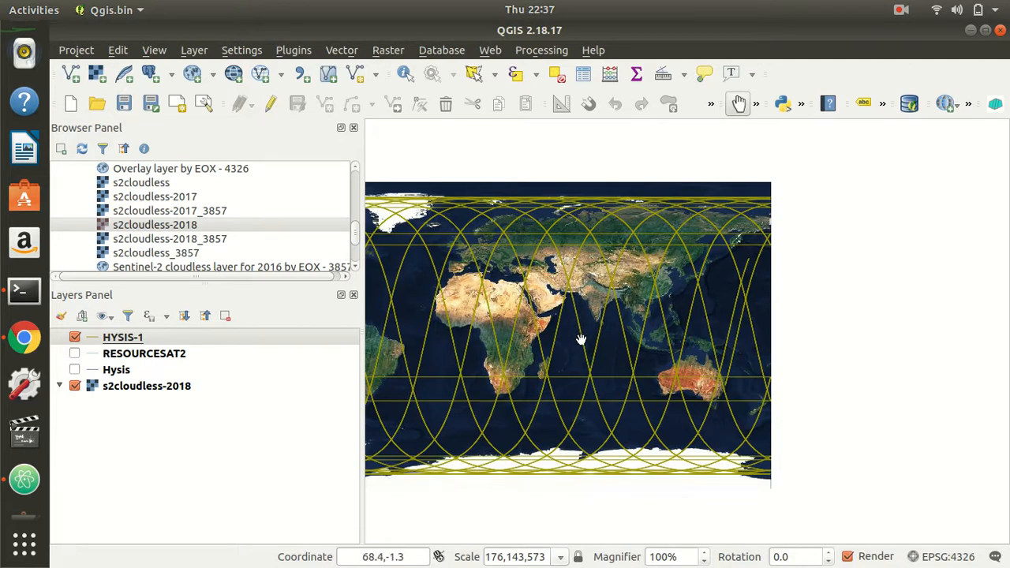
pyautogui.moveTo(597, 401)
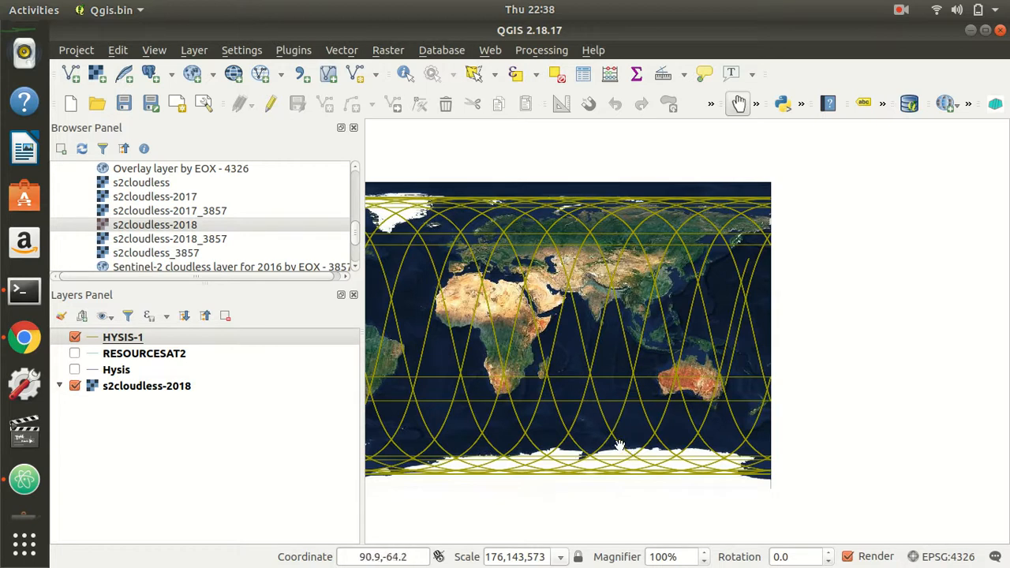
pyautogui.moveTo(568, 243)
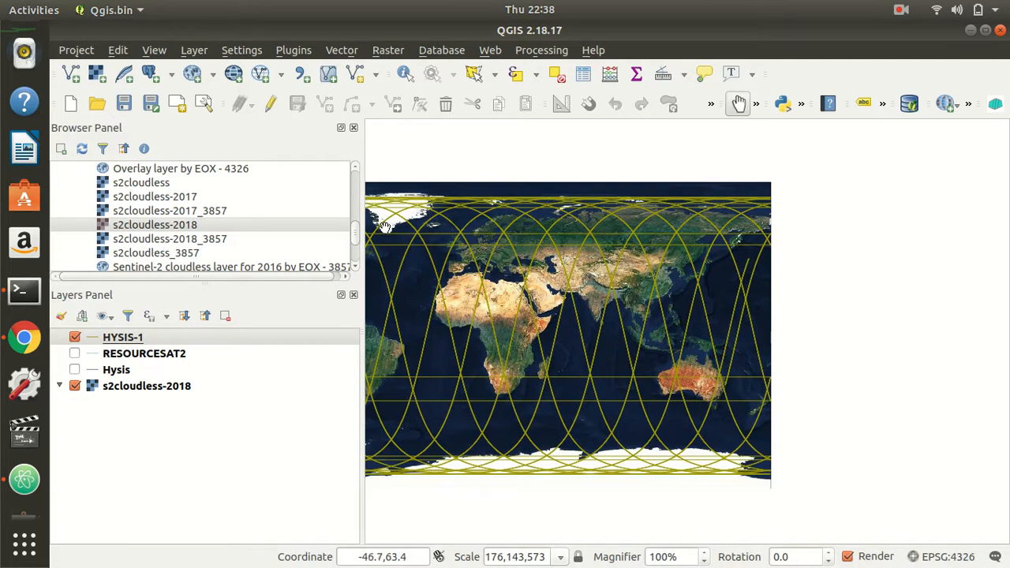
pyautogui.moveTo(312, 427)
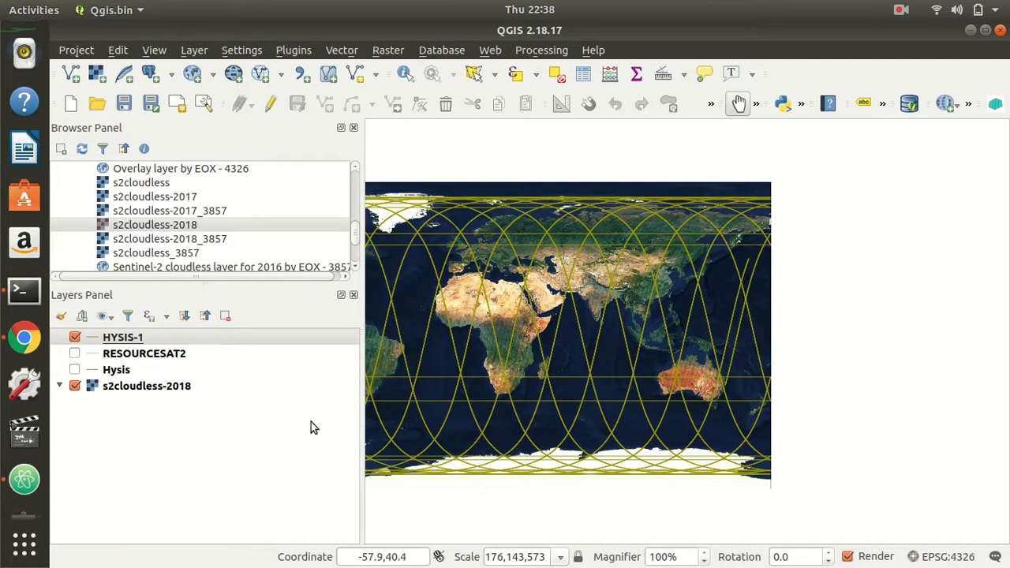
pyautogui.moveTo(685, 423)
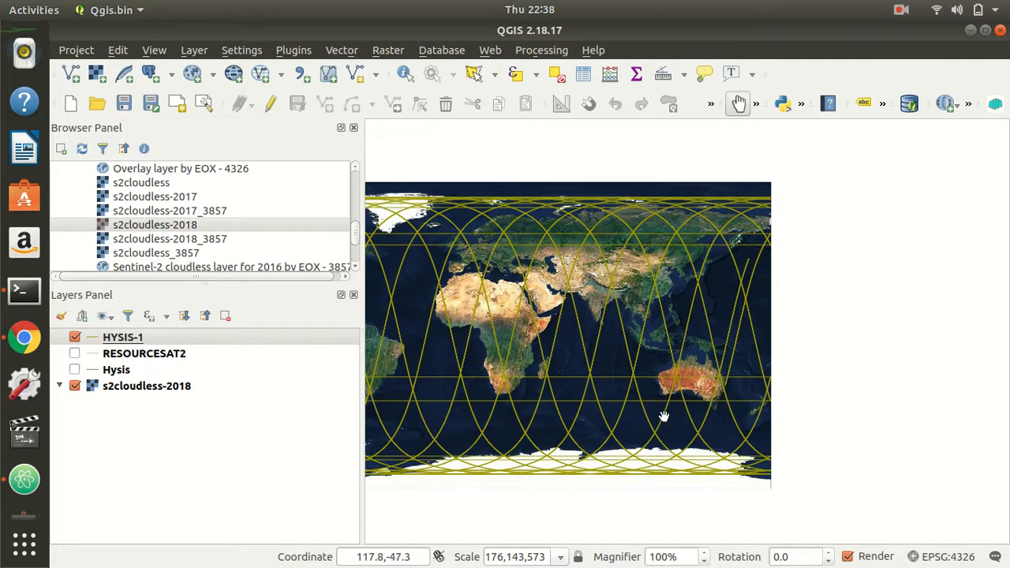
pyautogui.moveTo(528, 310)
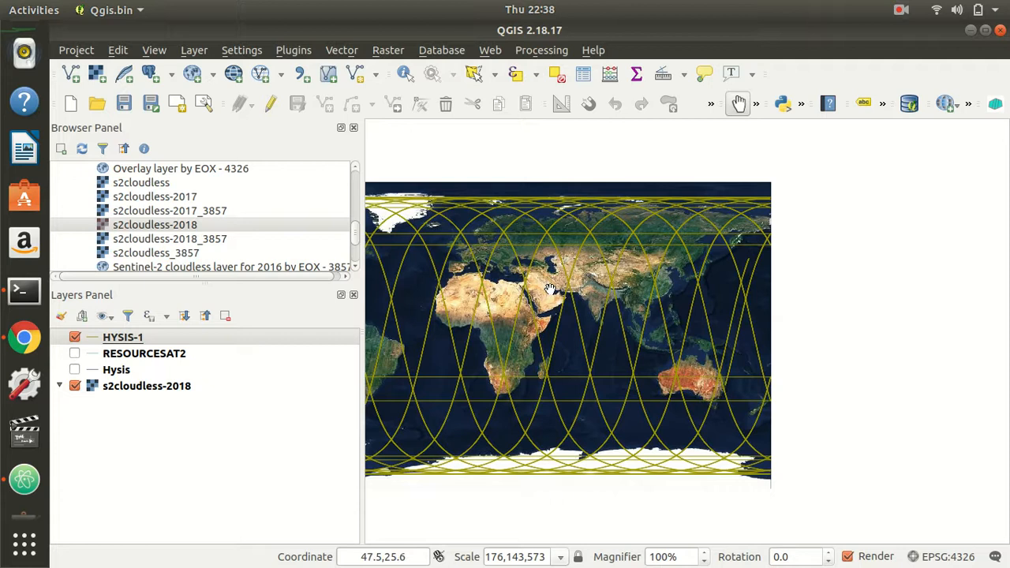
pyautogui.moveTo(695, 239)
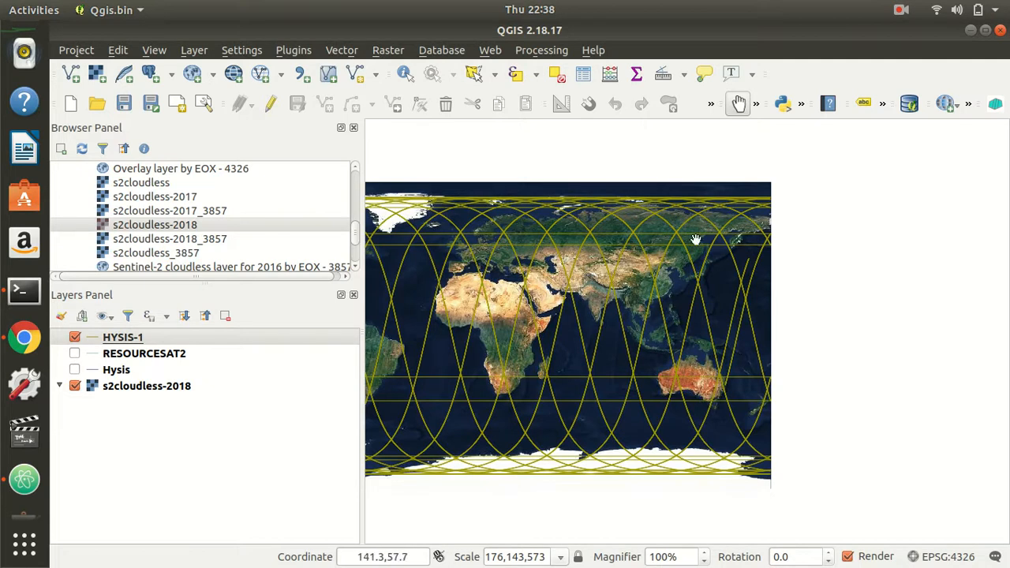
pyautogui.moveTo(568, 330)
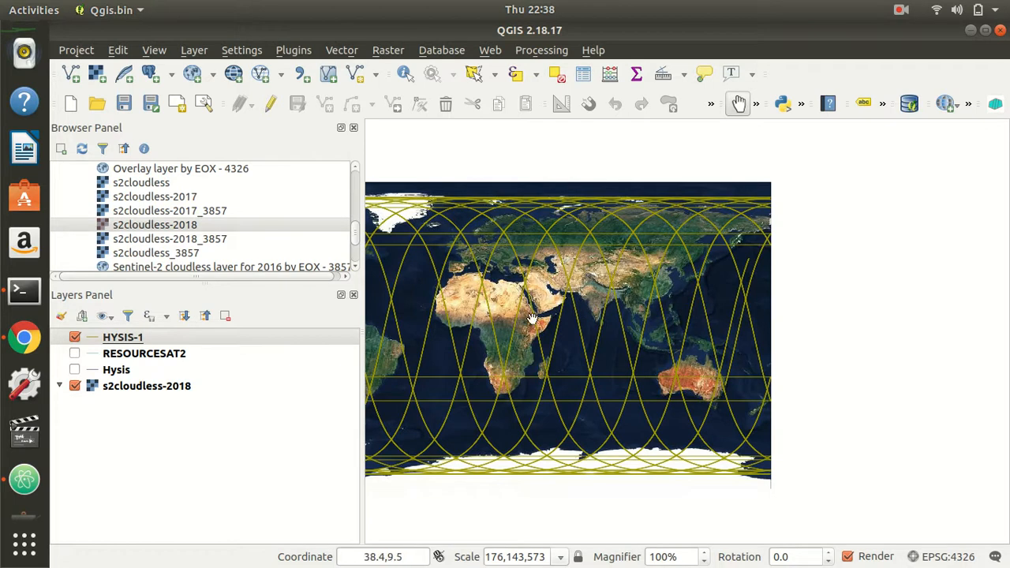
pyautogui.moveTo(545, 327)
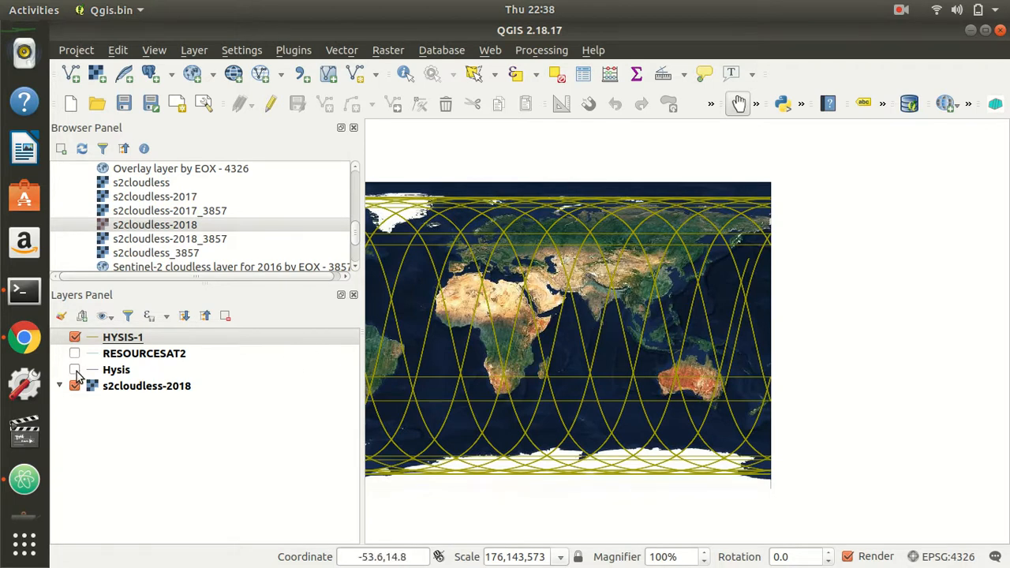
# Toggle the Hysis and HYSIS-1 layers off and show only RESOURCESAT2, then return to Atom
pyautogui.click(74, 370)
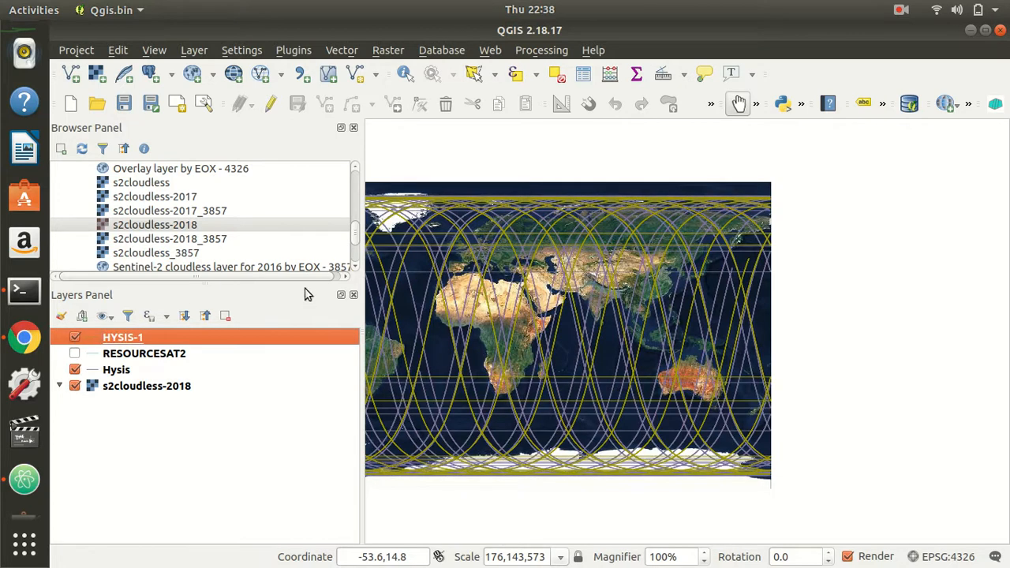
pyautogui.moveTo(665, 301)
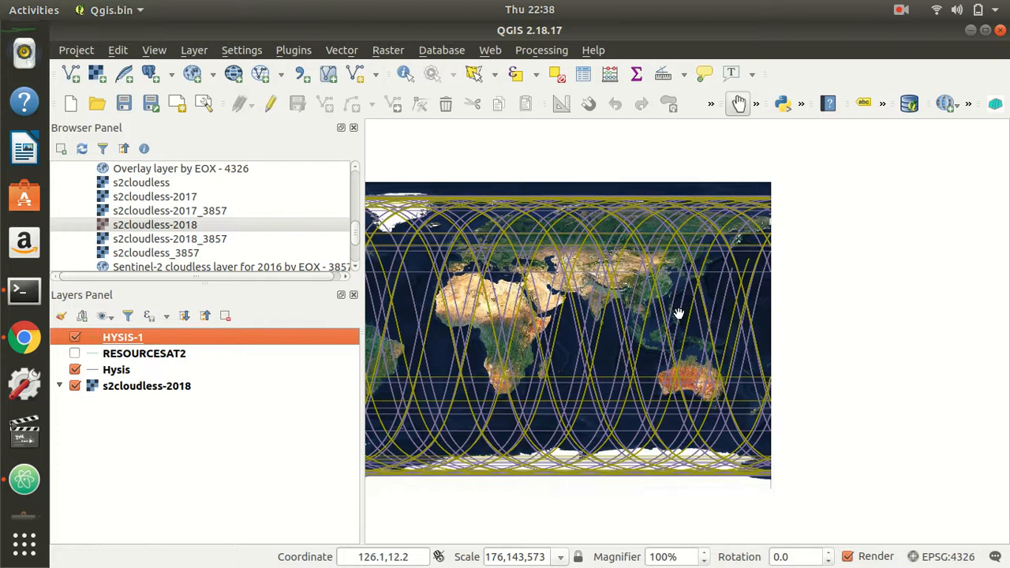
pyautogui.moveTo(730, 313)
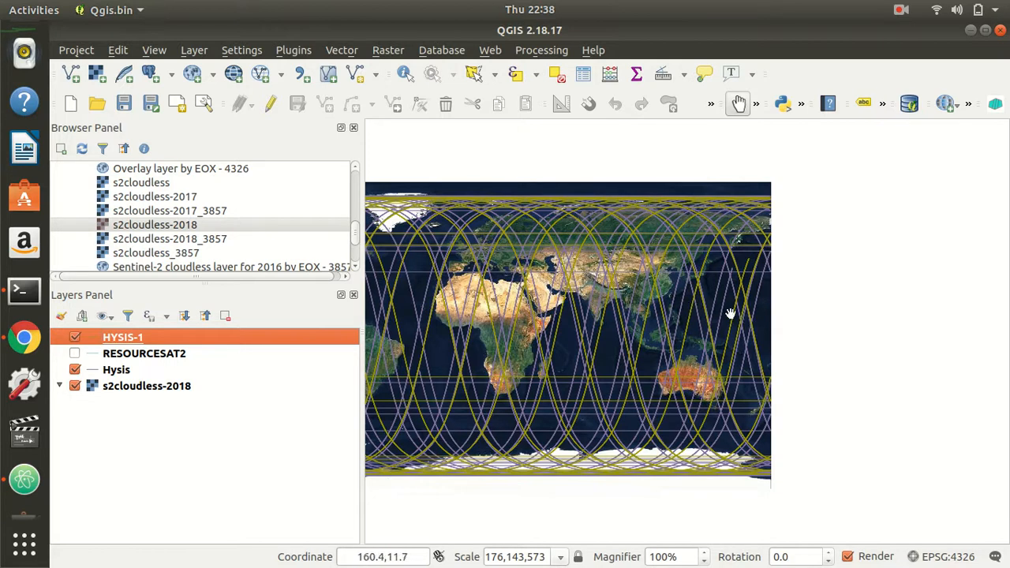
pyautogui.moveTo(738, 343)
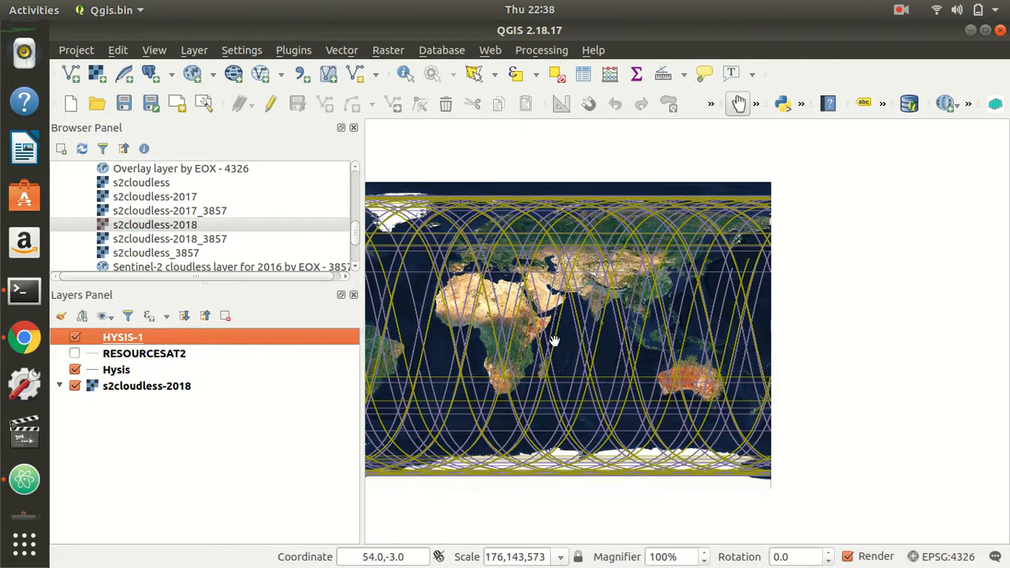
pyautogui.moveTo(592, 340)
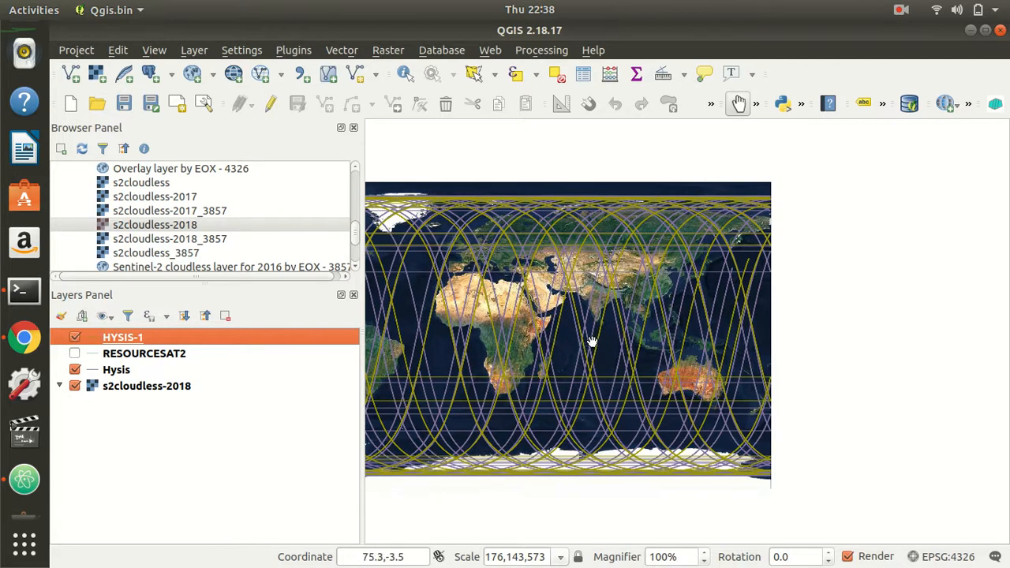
pyautogui.moveTo(585, 337)
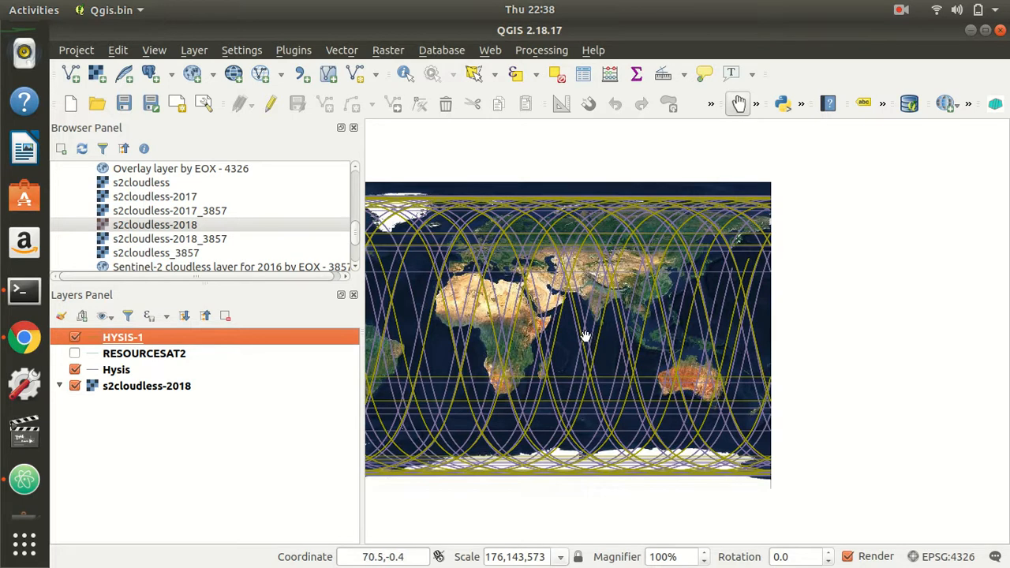
pyautogui.moveTo(609, 238)
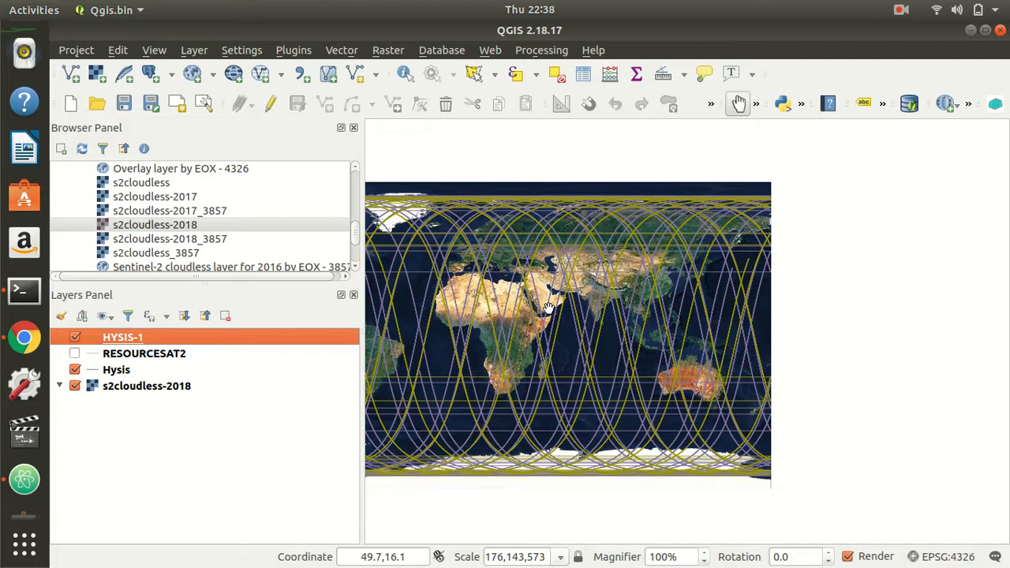
pyautogui.moveTo(548, 323)
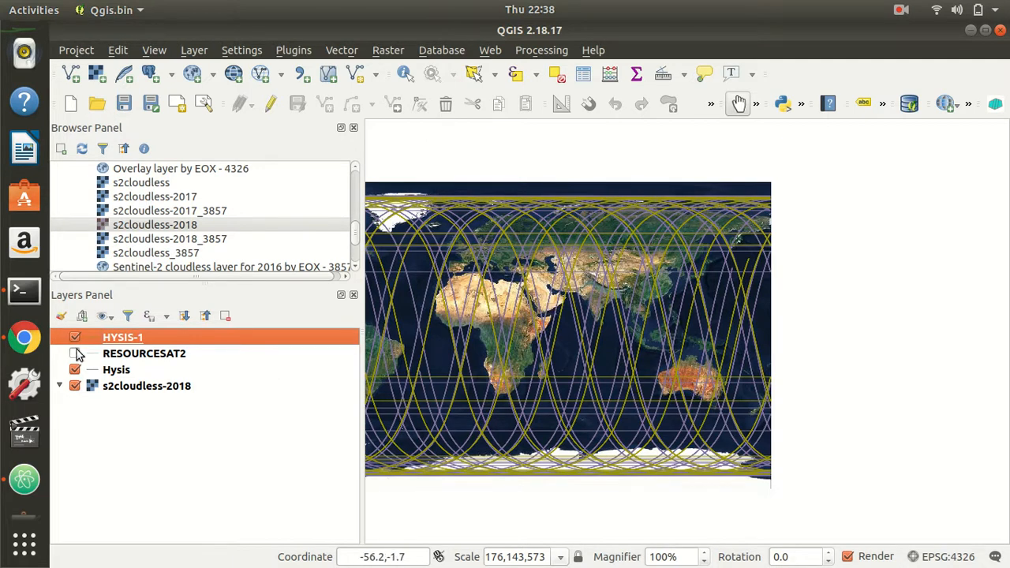
pyautogui.click(74, 337)
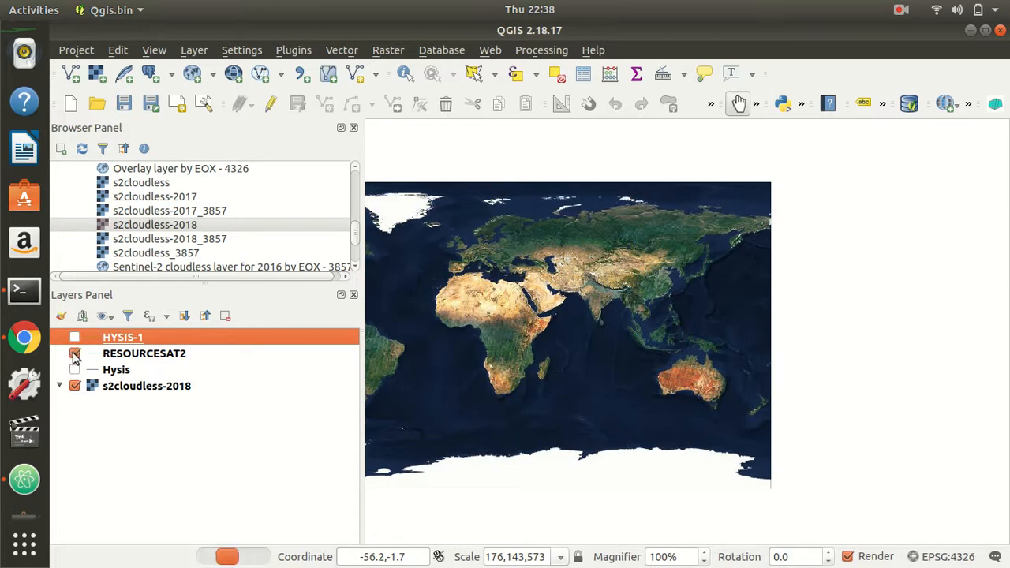
pyautogui.click(74, 353)
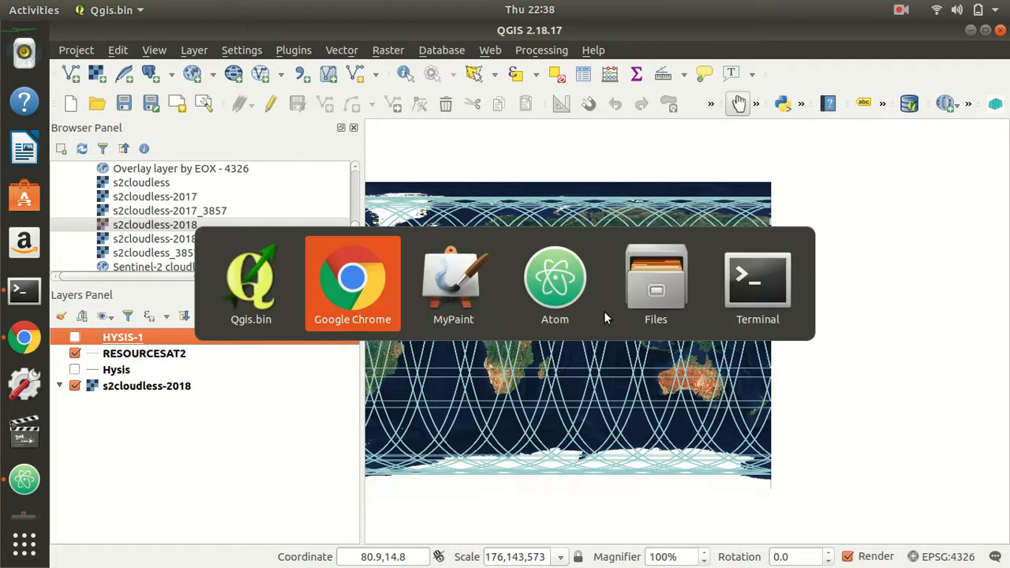
pyautogui.click(554, 284)
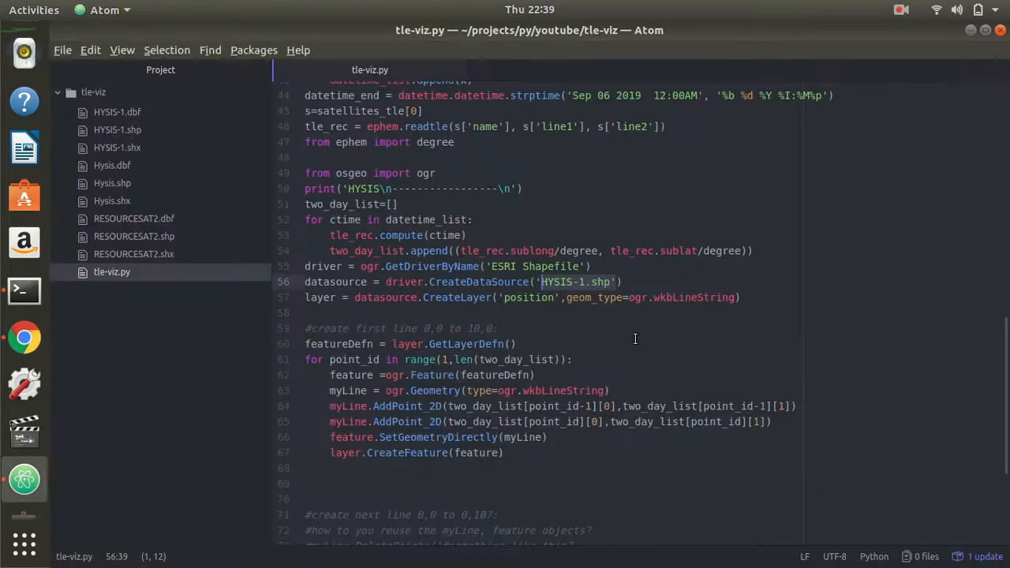
pyautogui.scroll(3)
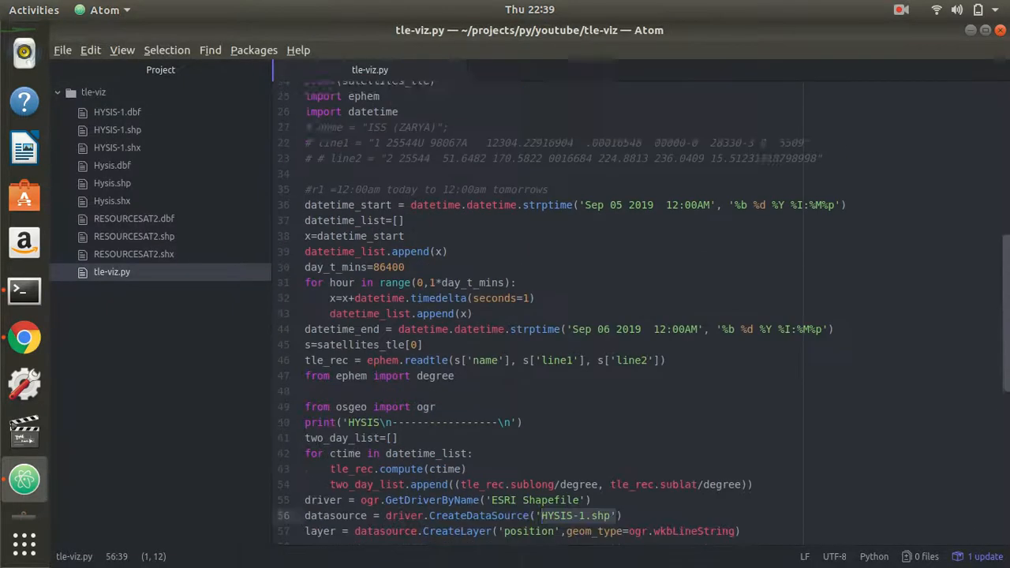
pyautogui.scroll(3)
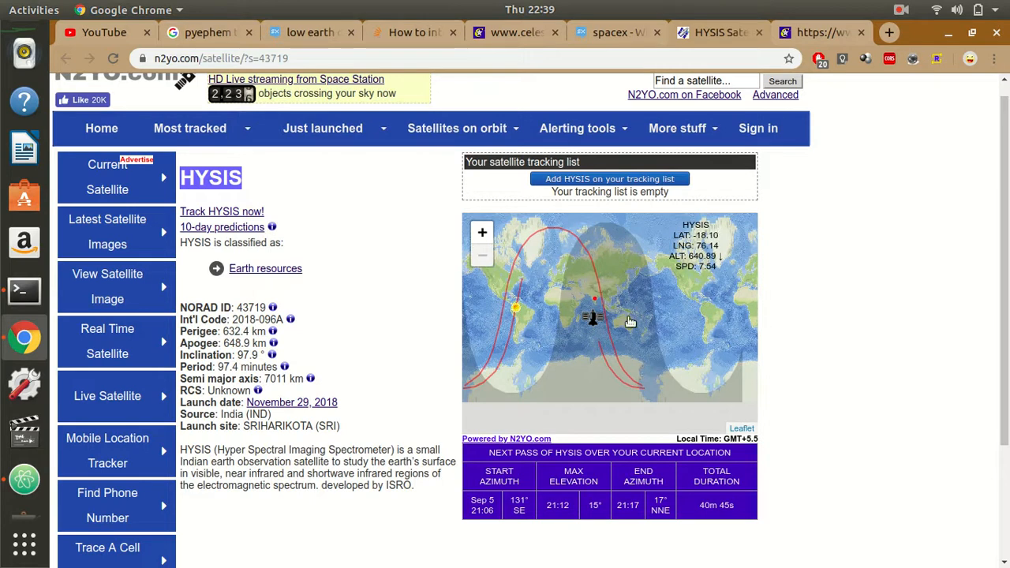
pyautogui.moveTo(554, 335)
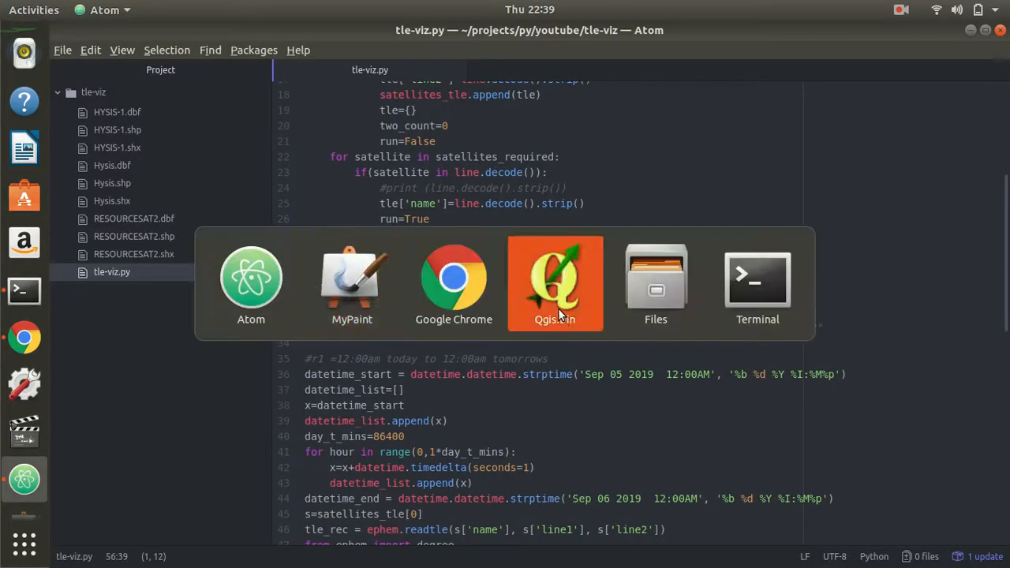
# Switch to Chrome and bring up the N2YO HYSIS tab with its live tracking map
pyautogui.click(454, 280)
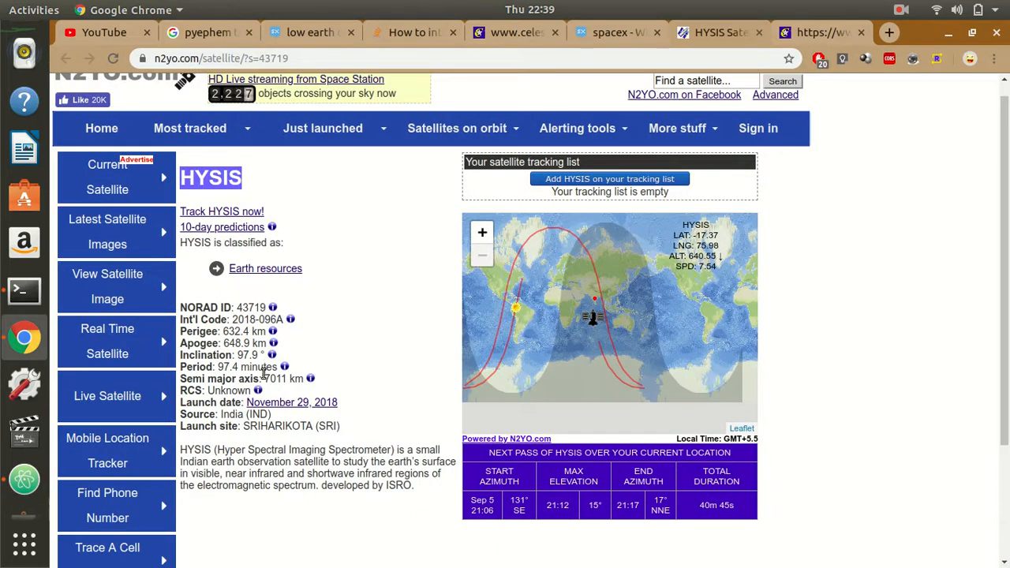
pyautogui.moveTo(386, 346)
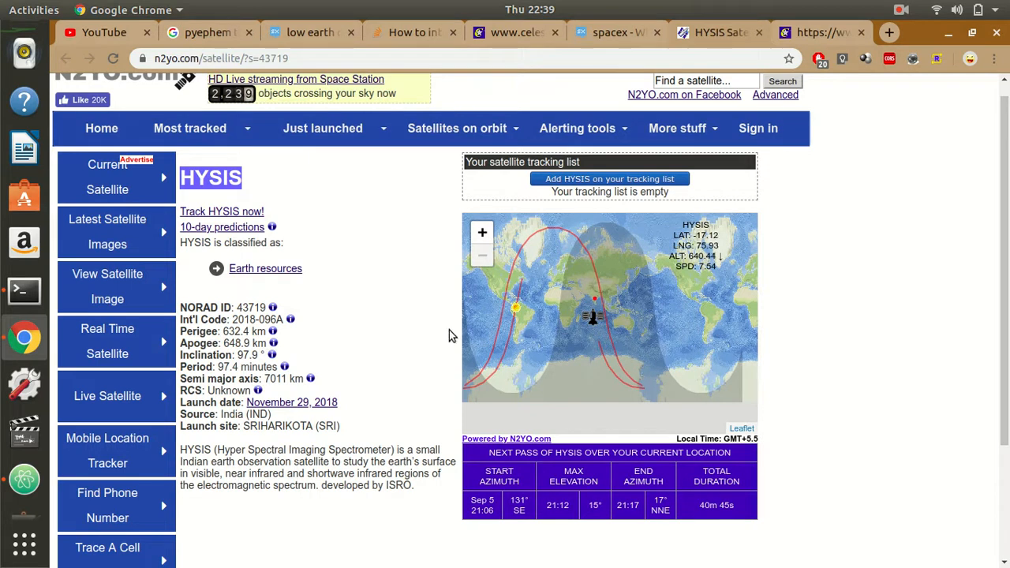
pyautogui.click(457, 128)
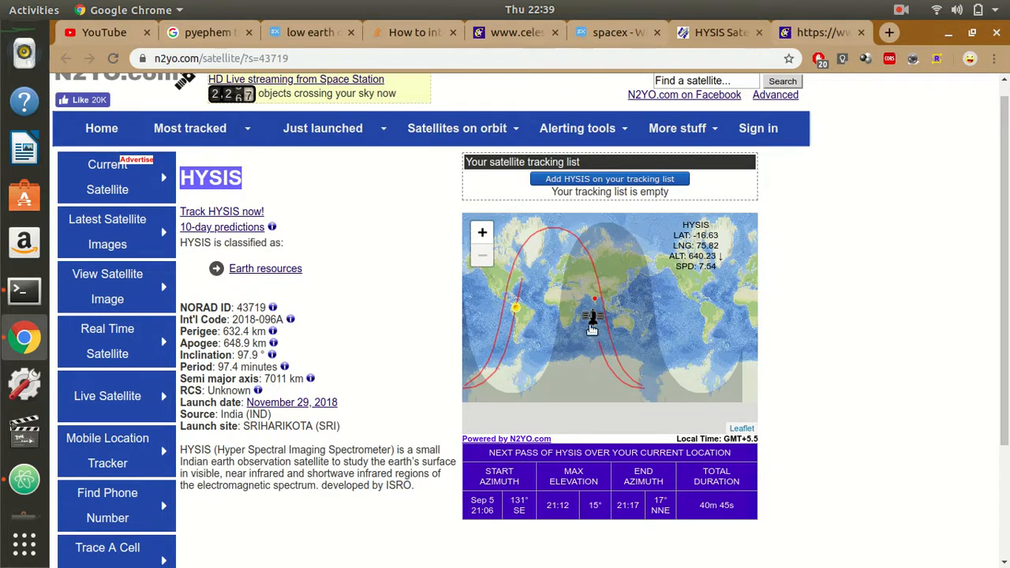
pyautogui.moveTo(631, 246)
pyautogui.write('CESIUM')
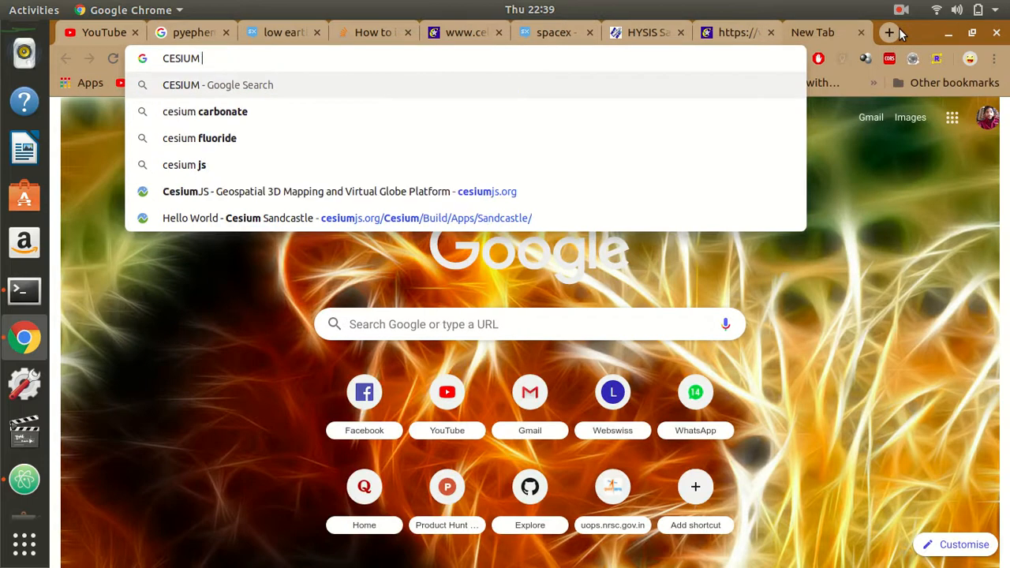
# Search Google for 'CESIUM SATELLITE' and open the Cesium.js Space demos result
pyautogui.write('SATELLITE')
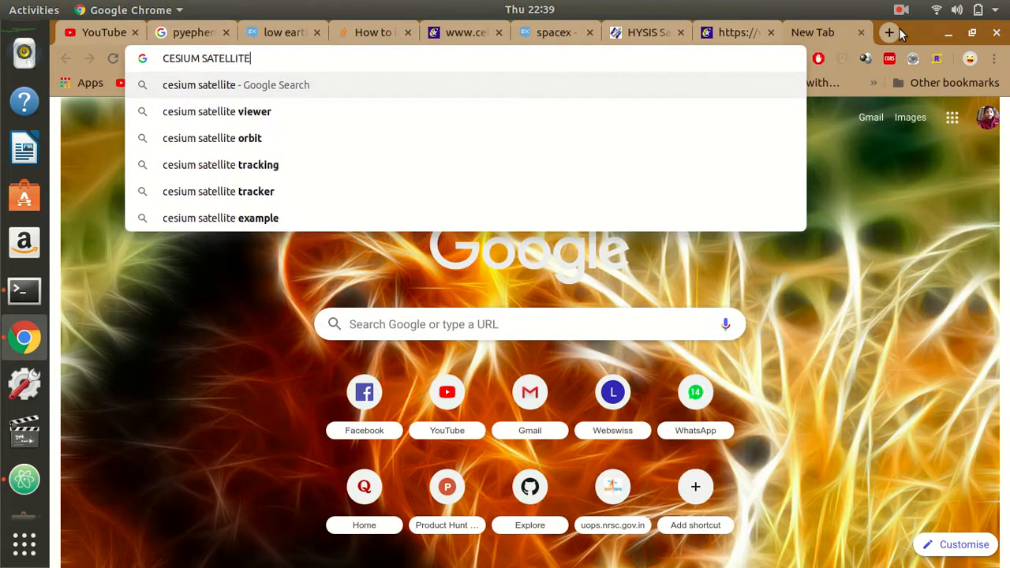
pyautogui.press('Return')
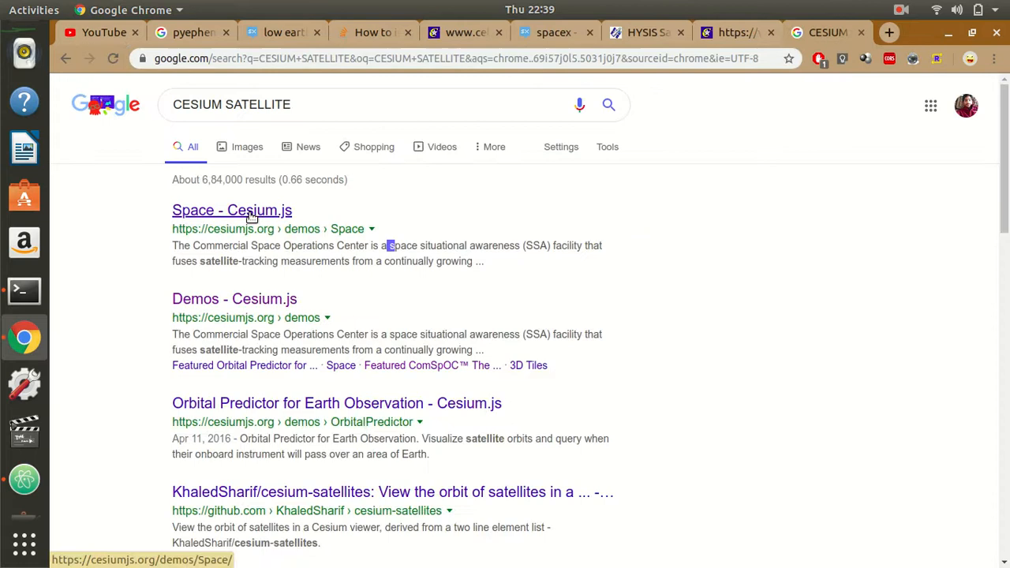
pyautogui.click(231, 209)
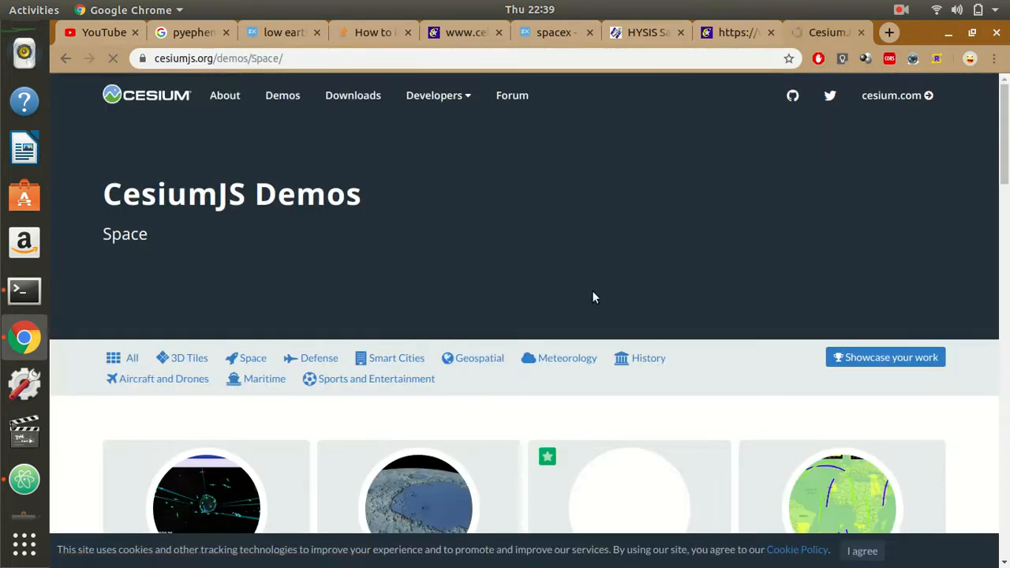
# Scroll down the Cesium.js Space demos gallery to reach the UNISEC Earth card
pyautogui.scroll(-3)
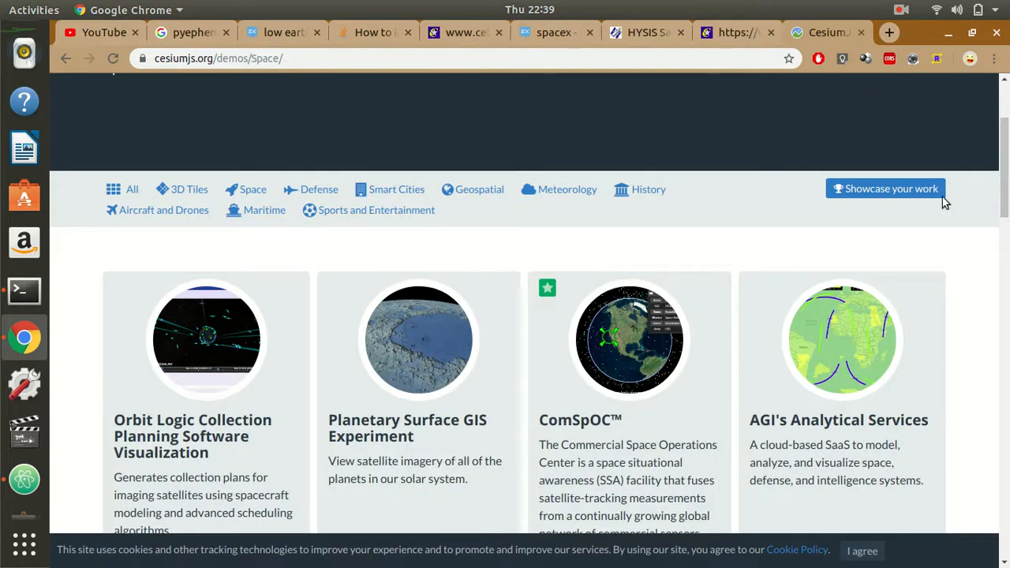
pyautogui.scroll(-3)
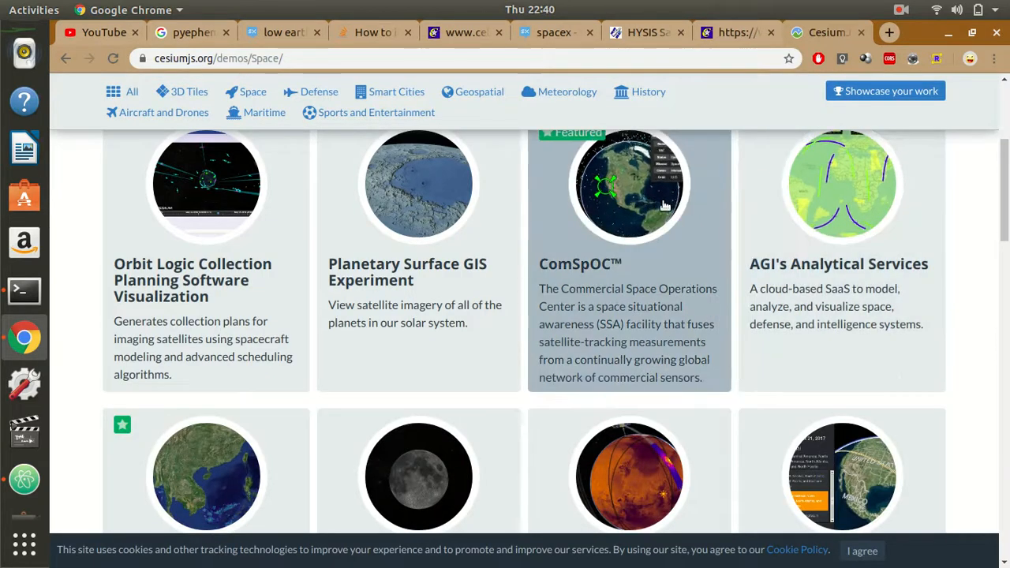
pyautogui.scroll(-3)
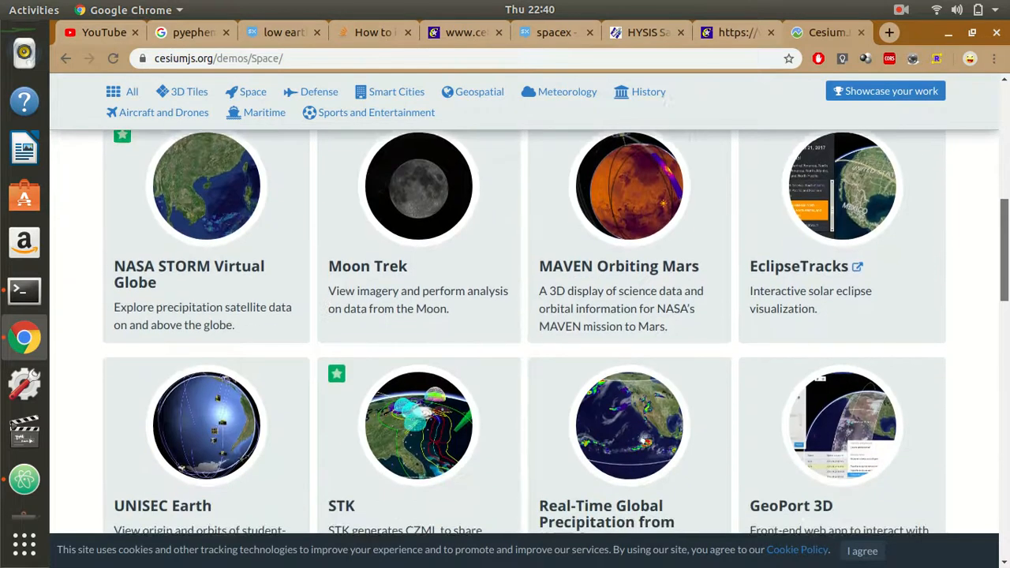
pyautogui.scroll(-3)
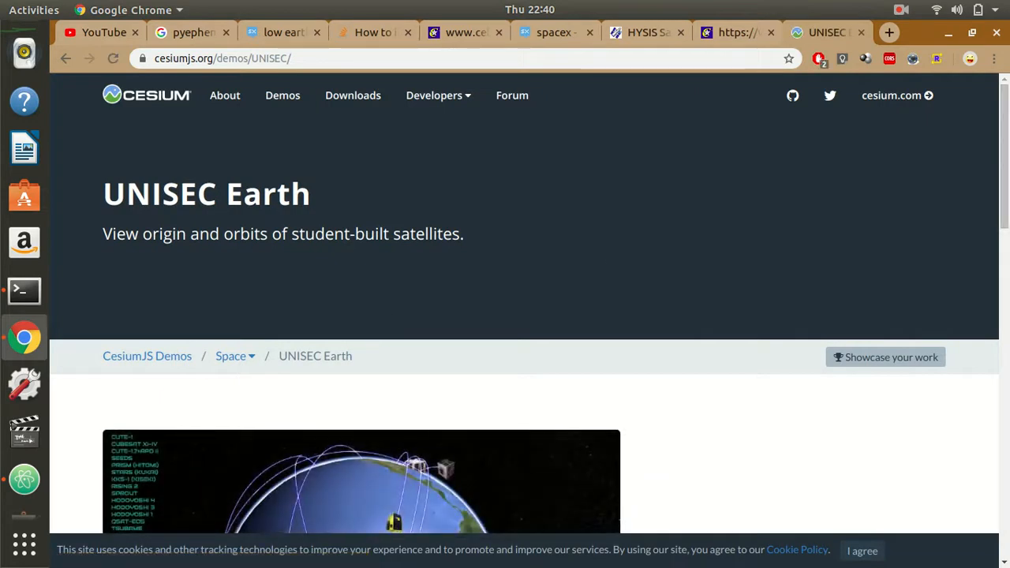
# Page through the UNISEC Earth slides past Akita University and UVic ECOSat to the SPROUT close-up
pyautogui.scroll(-3)
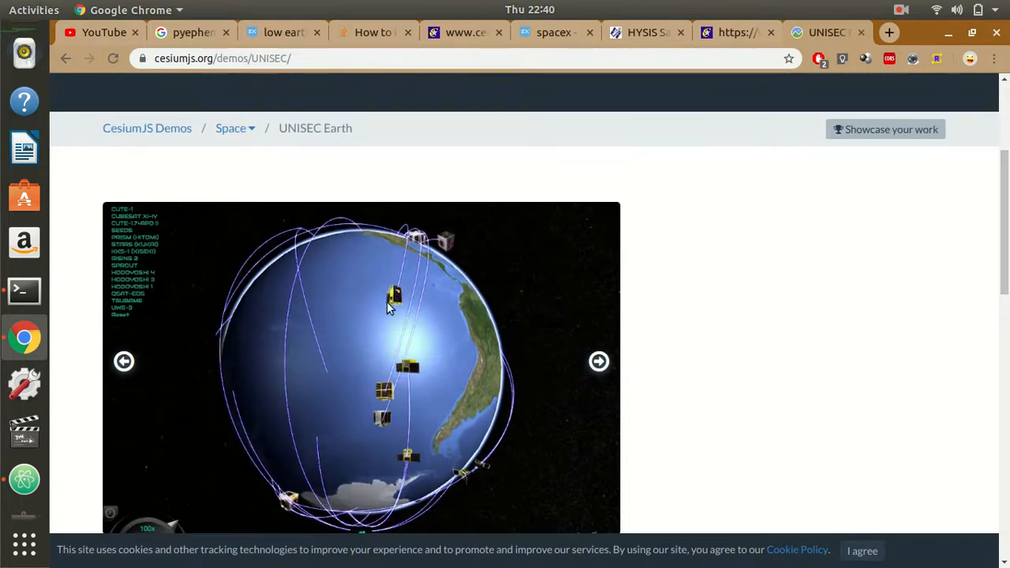
pyautogui.moveTo(399, 314)
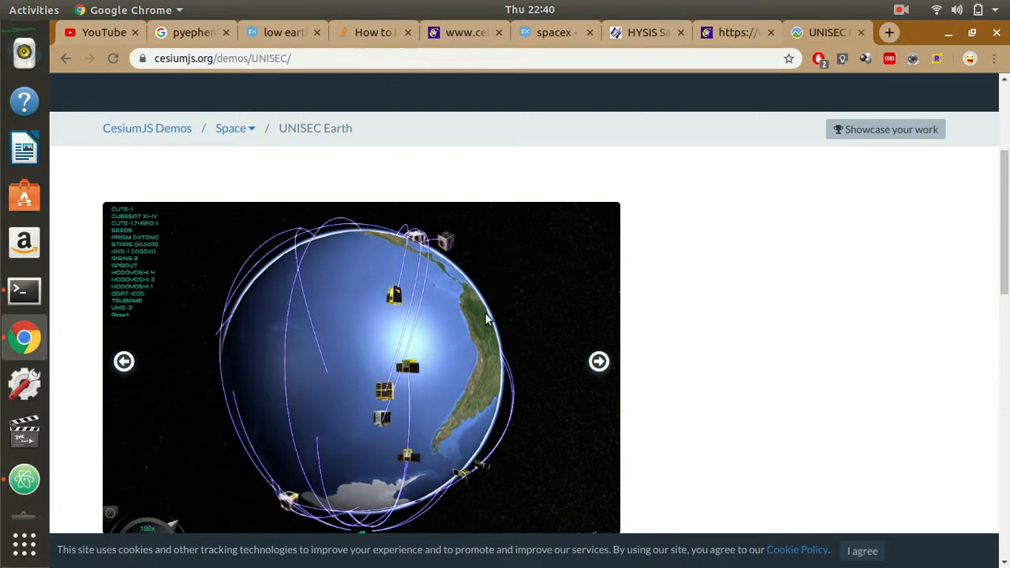
pyautogui.scroll(-3)
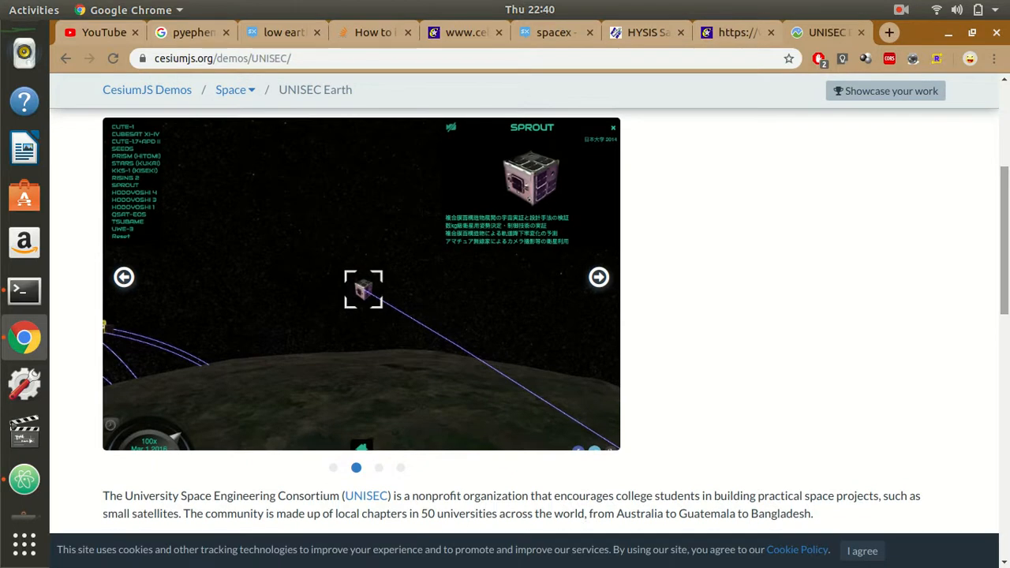
pyautogui.moveTo(504, 338)
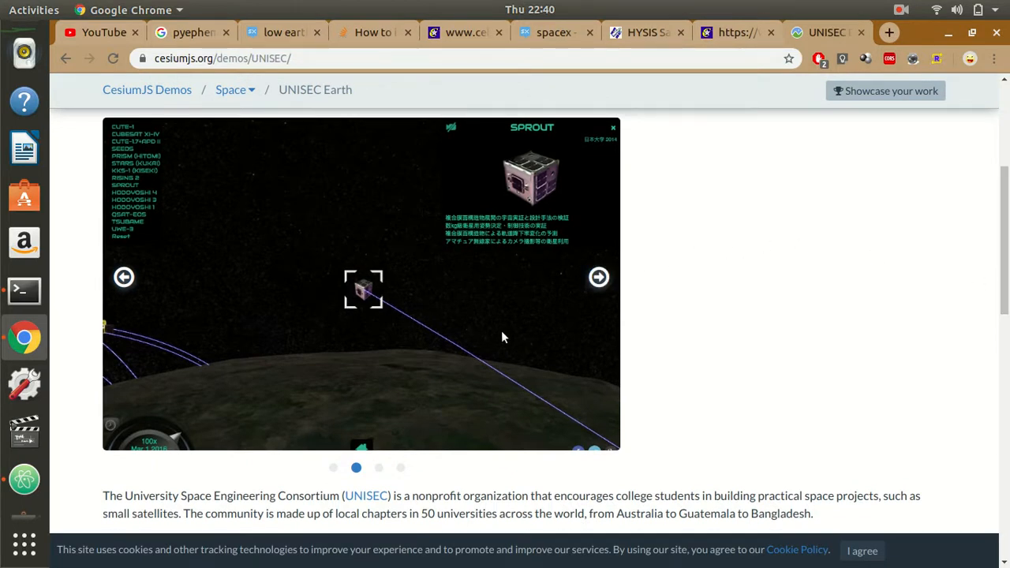
pyautogui.moveTo(643, 293)
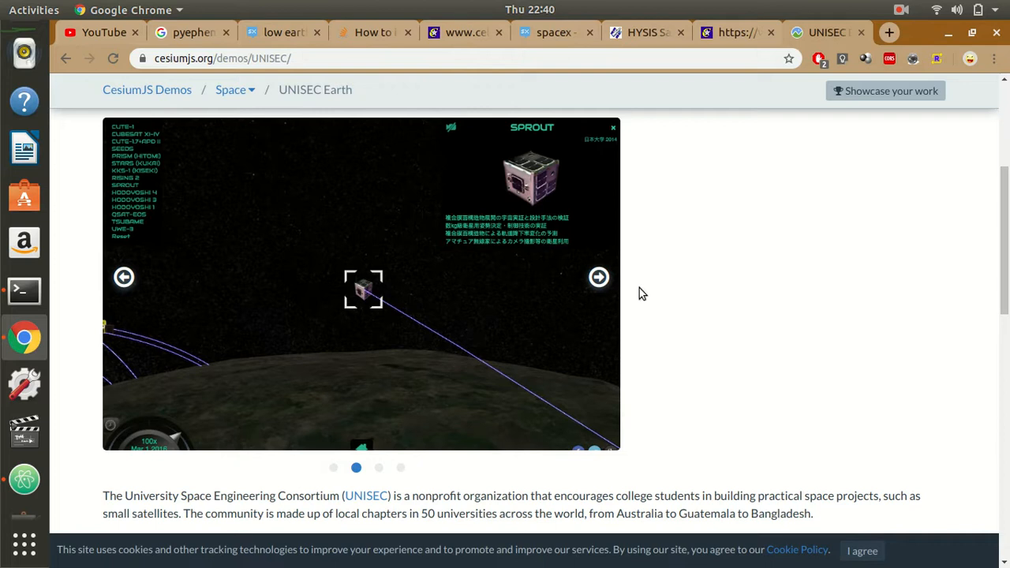
pyautogui.click(597, 276)
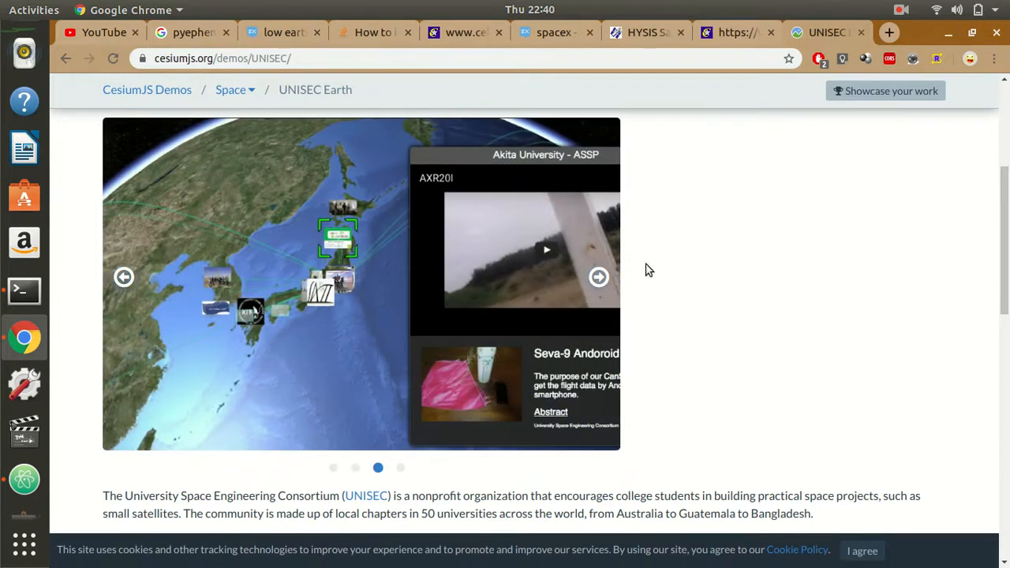
pyautogui.moveTo(337, 281)
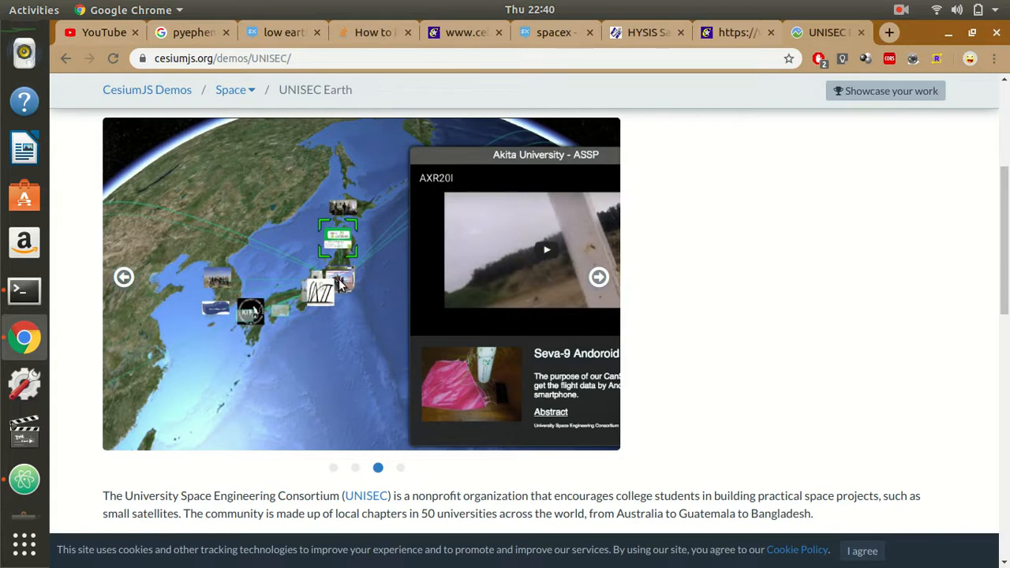
pyautogui.moveTo(288, 317)
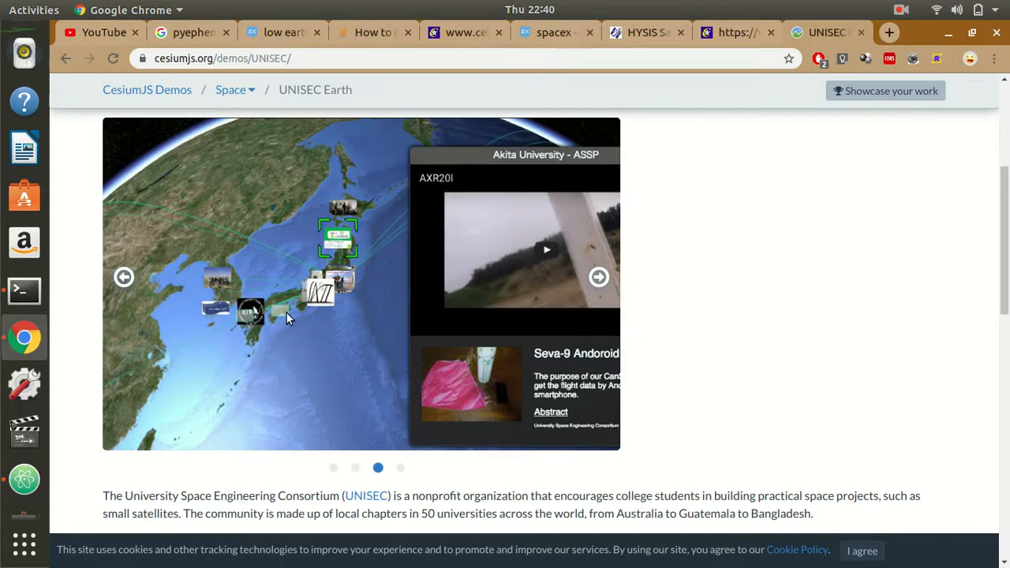
pyautogui.click(598, 277)
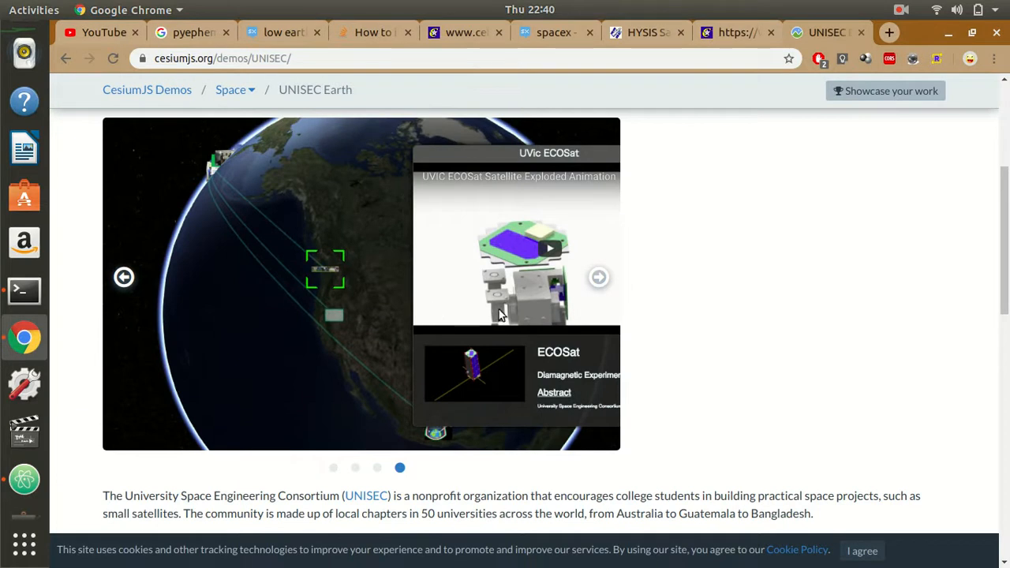
pyautogui.moveTo(397, 320)
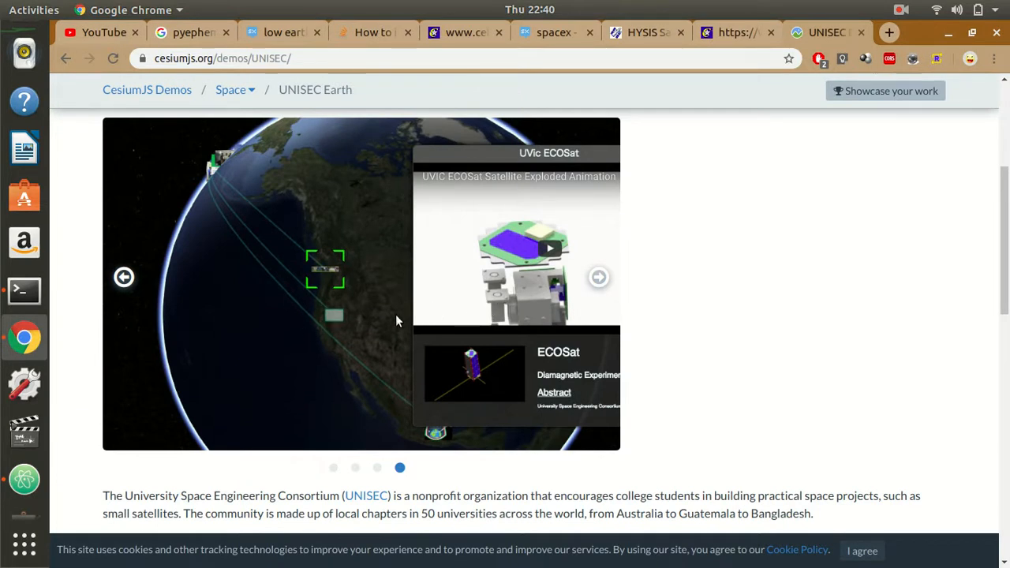
pyautogui.moveTo(461, 292)
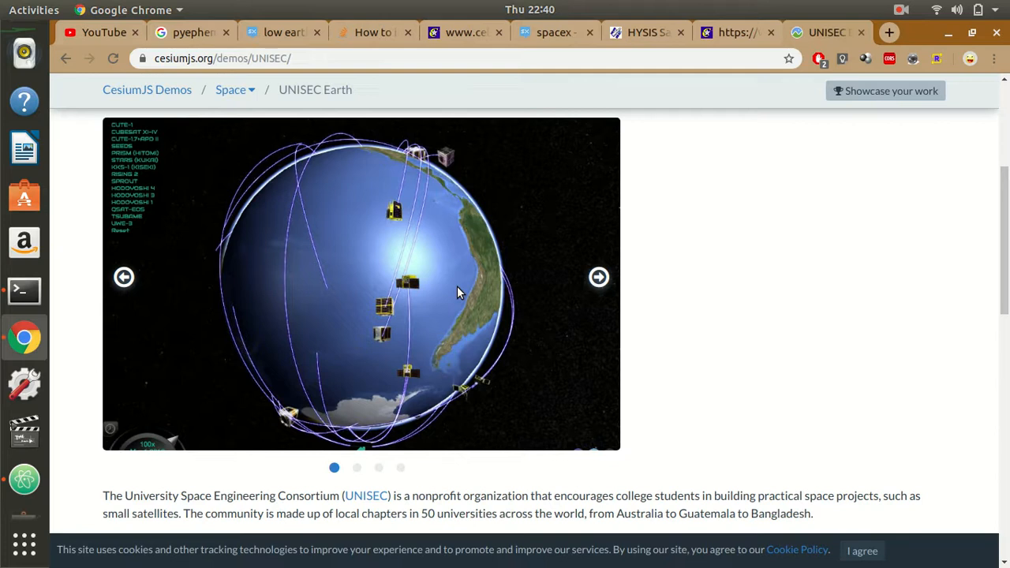
pyautogui.click(598, 277)
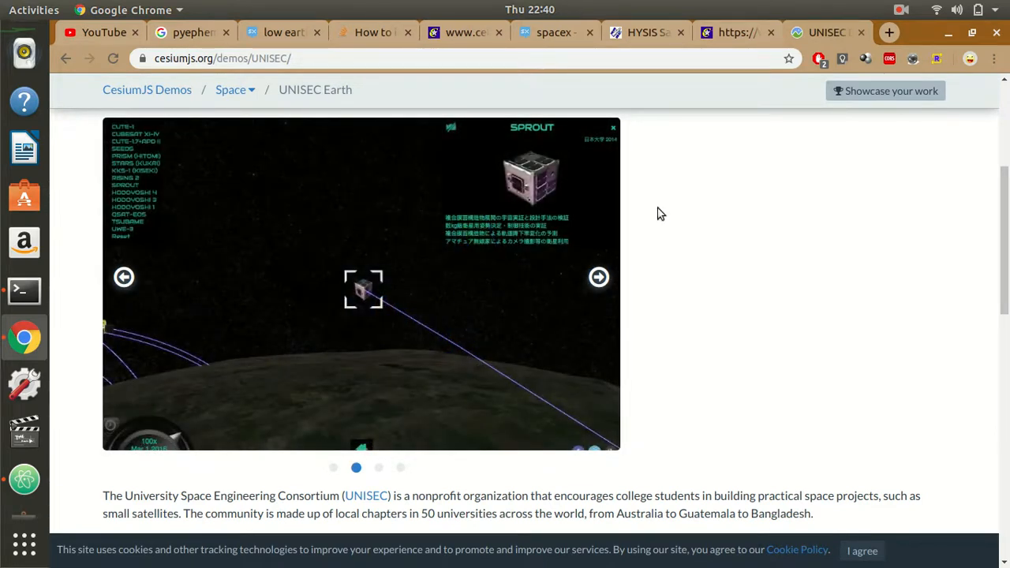